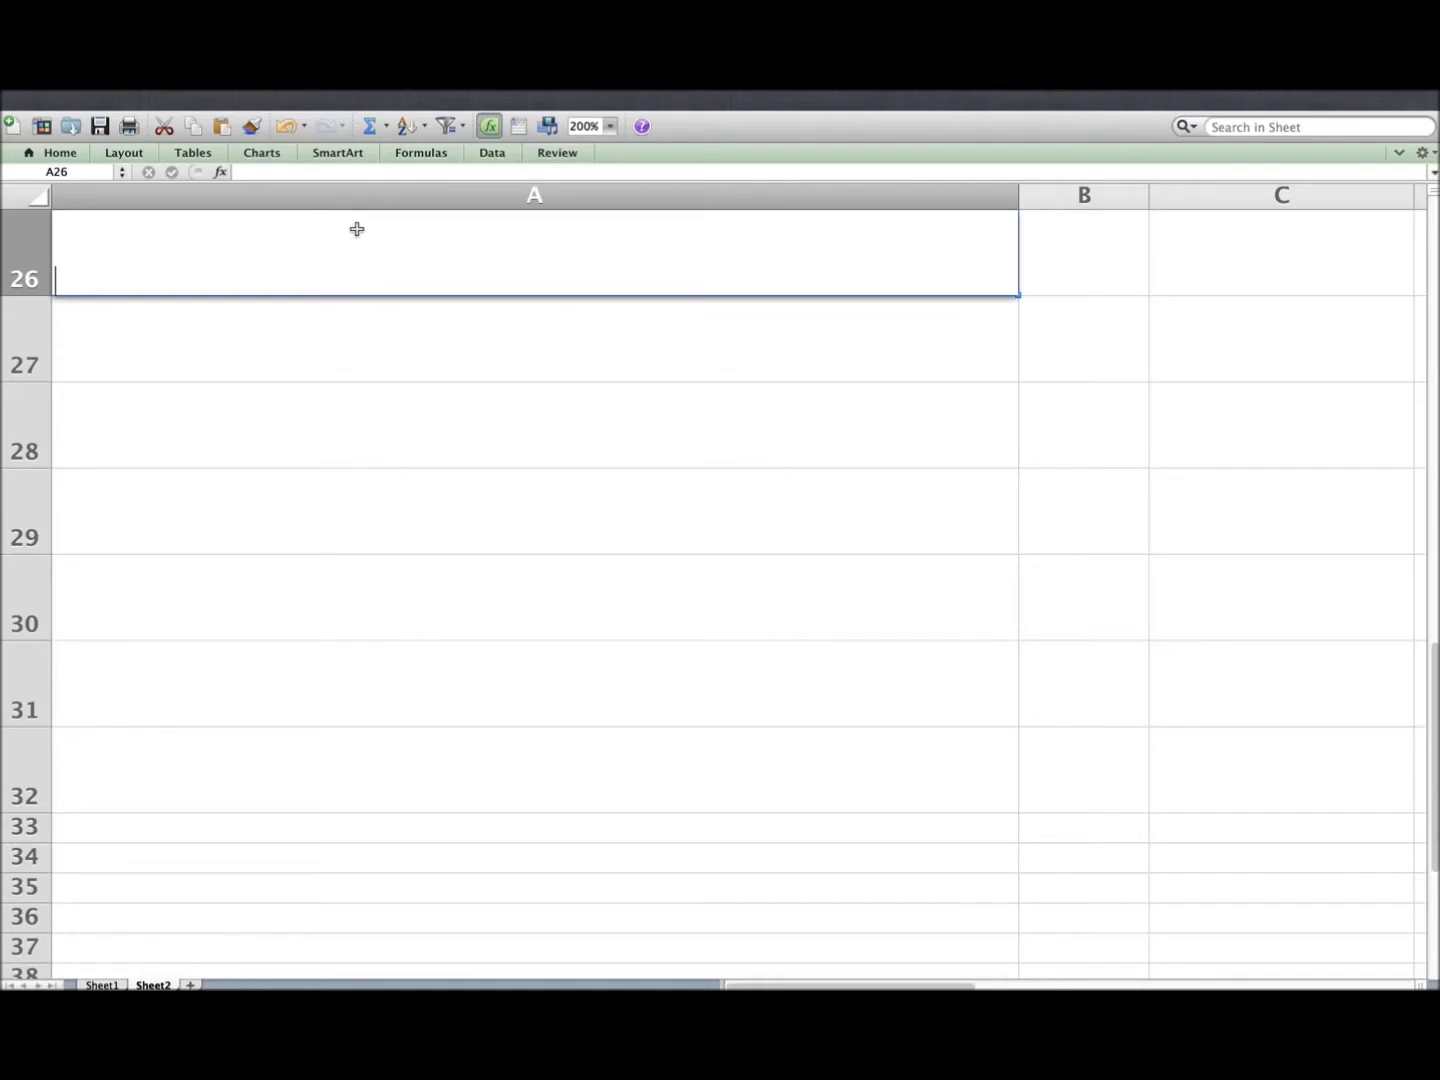
Enter Steps 1–3 in rows 26–28 with 8723 beside Step 1 and the pasted Step 2 row
{"action": "type", "text": "S"}
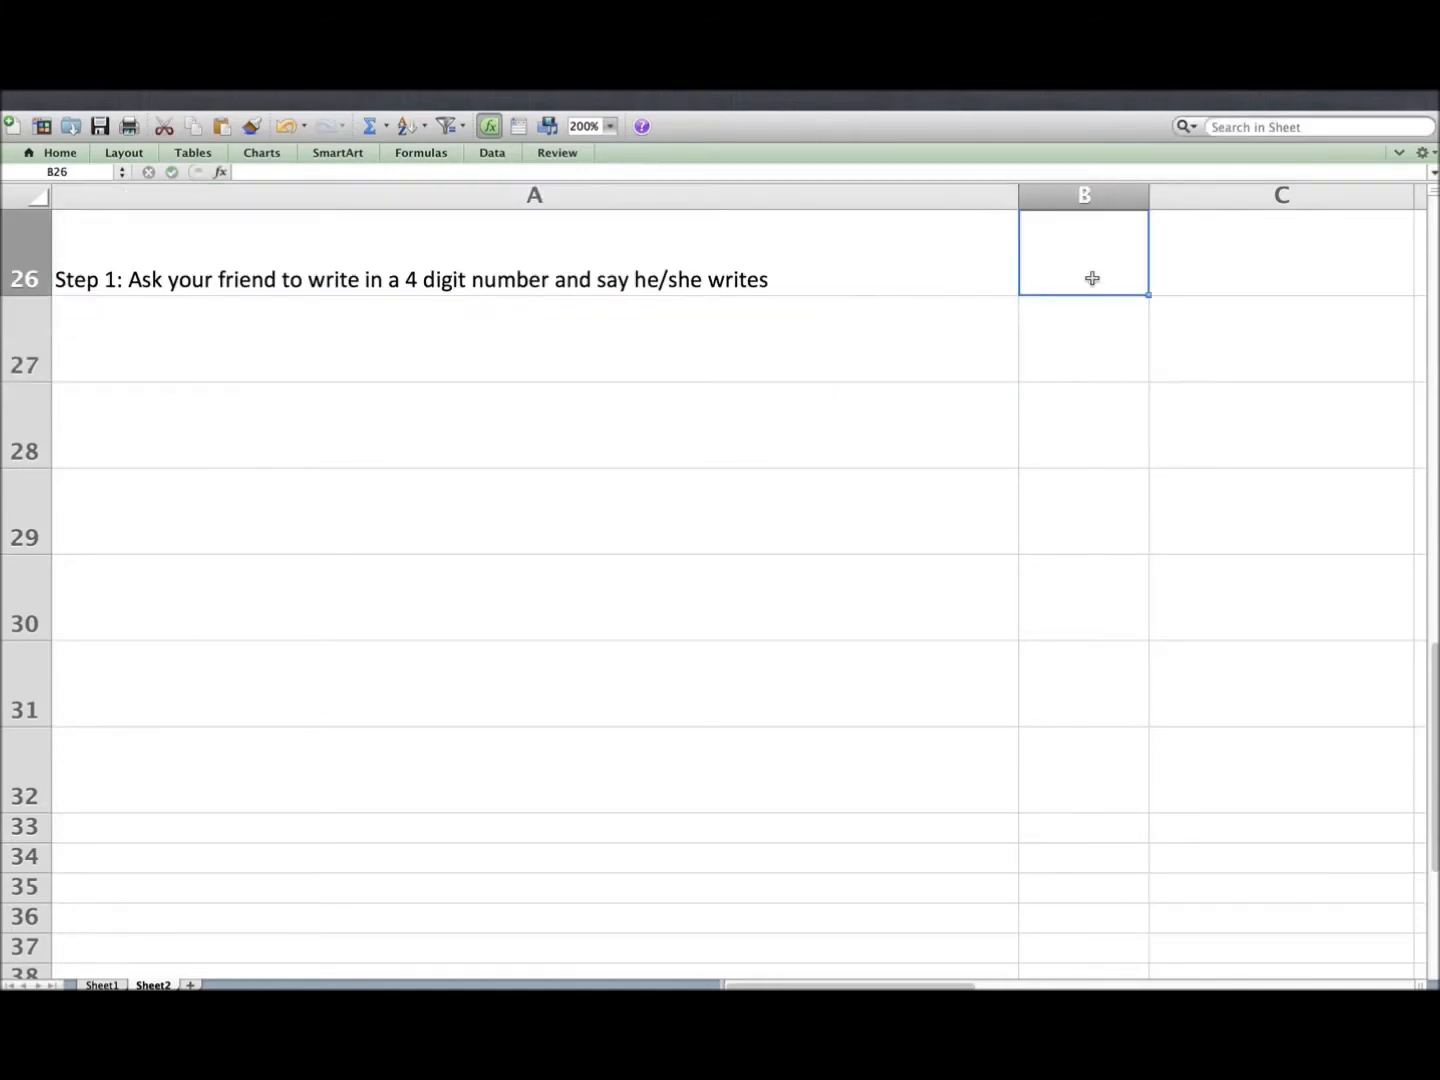
{"action": "type", "text": "8723"}
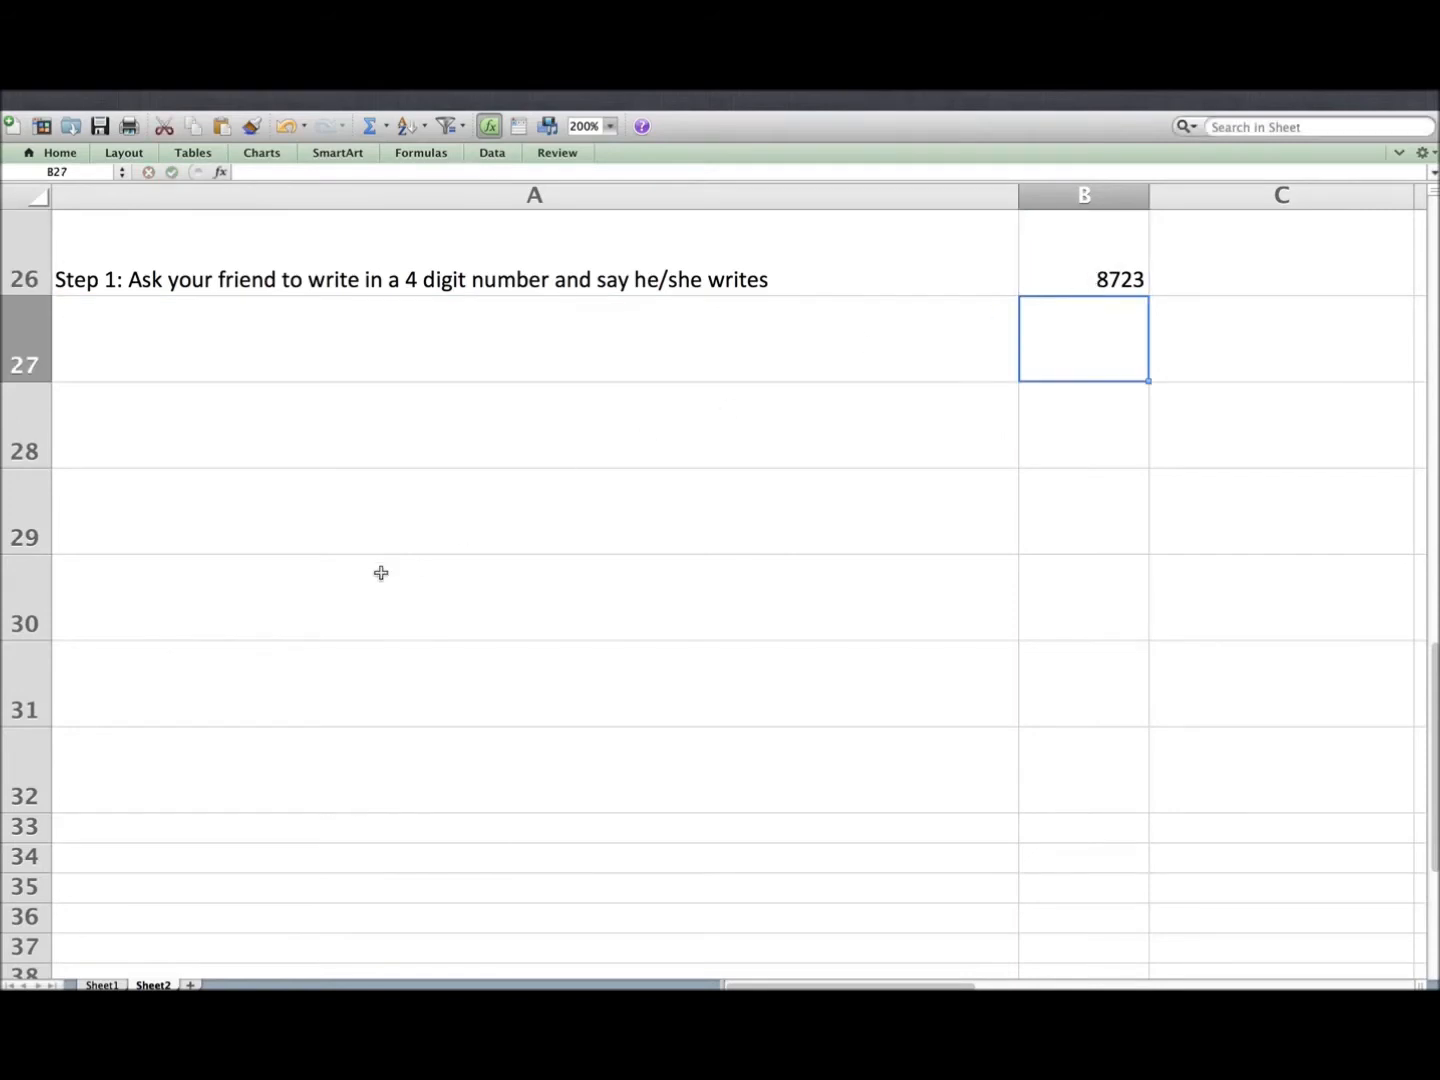
{"action": "left_click", "coordinate": [280, 688]}
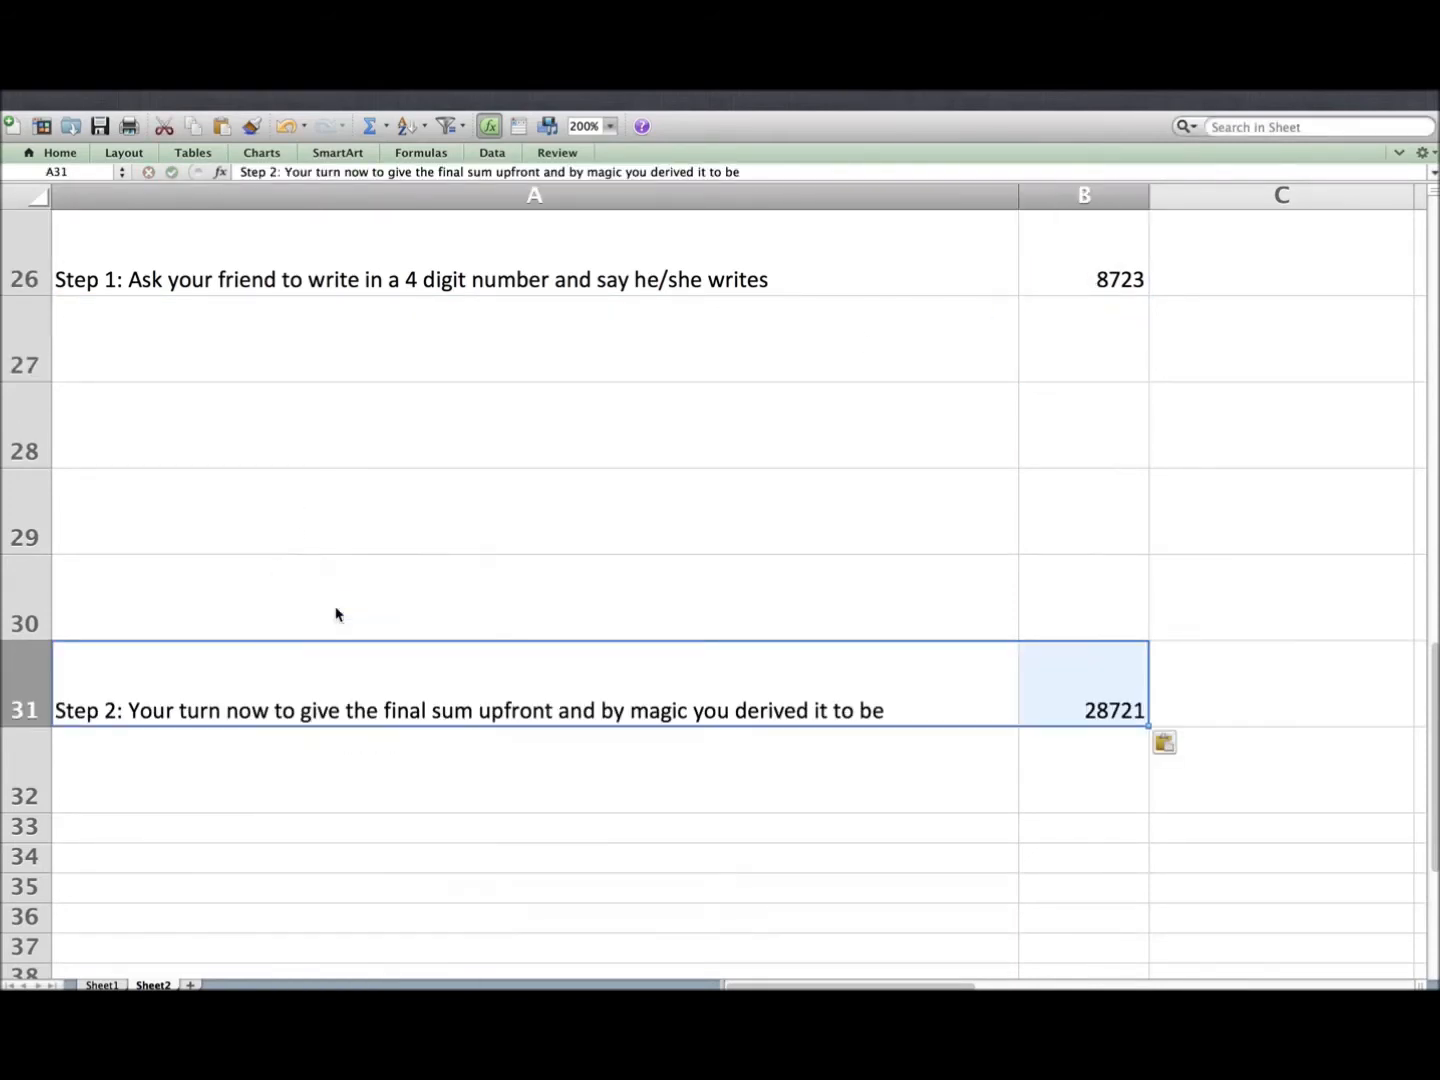
{"action": "mouse_move", "coordinate": [772, 588]}
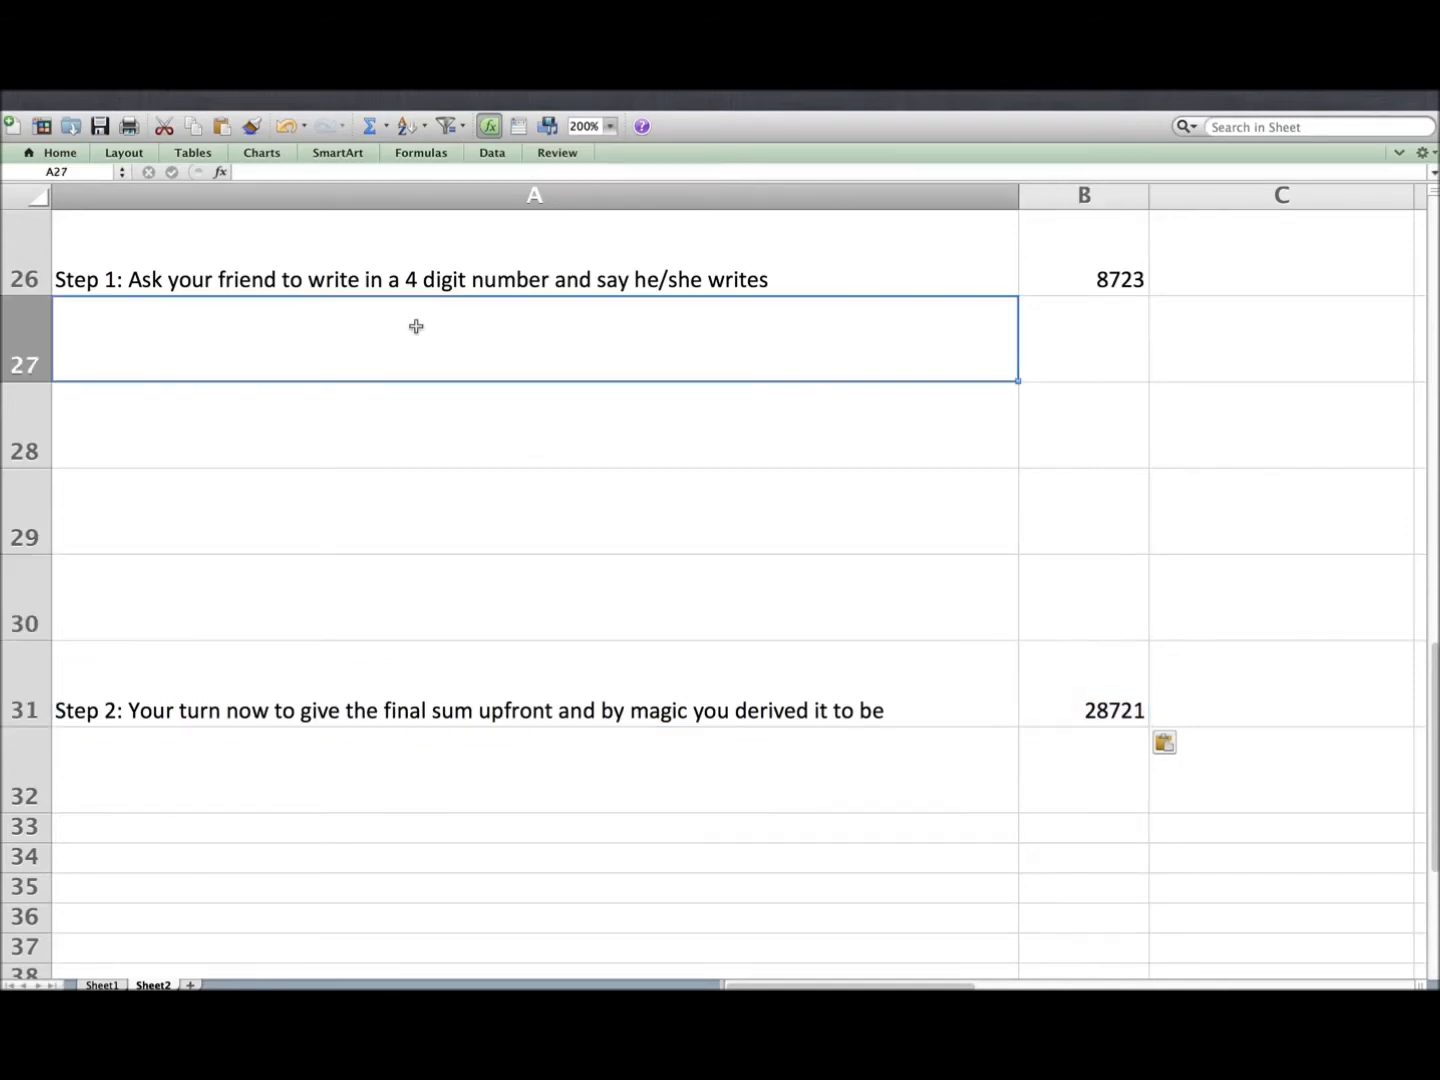
{"action": "type", "text": "St"}
{"action": "left_click", "coordinate": [1084, 338]}
{"action": "type", "text": "1234"}
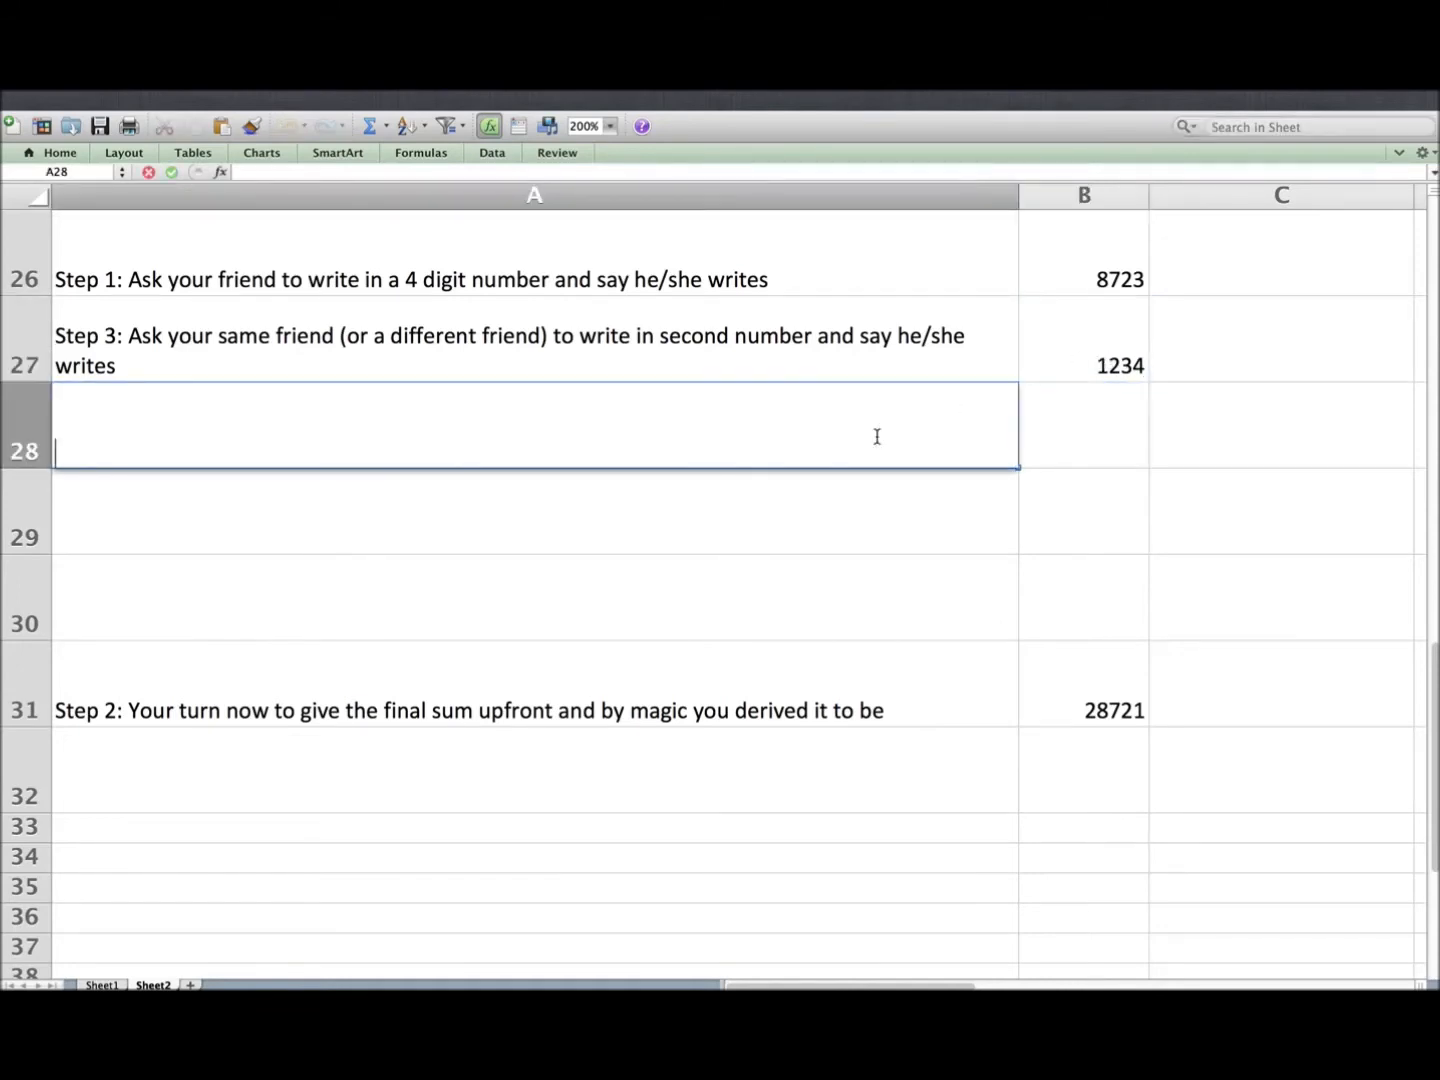
{"action": "type", "text": "Step 4: your turn now and by magic you derived to a number"}
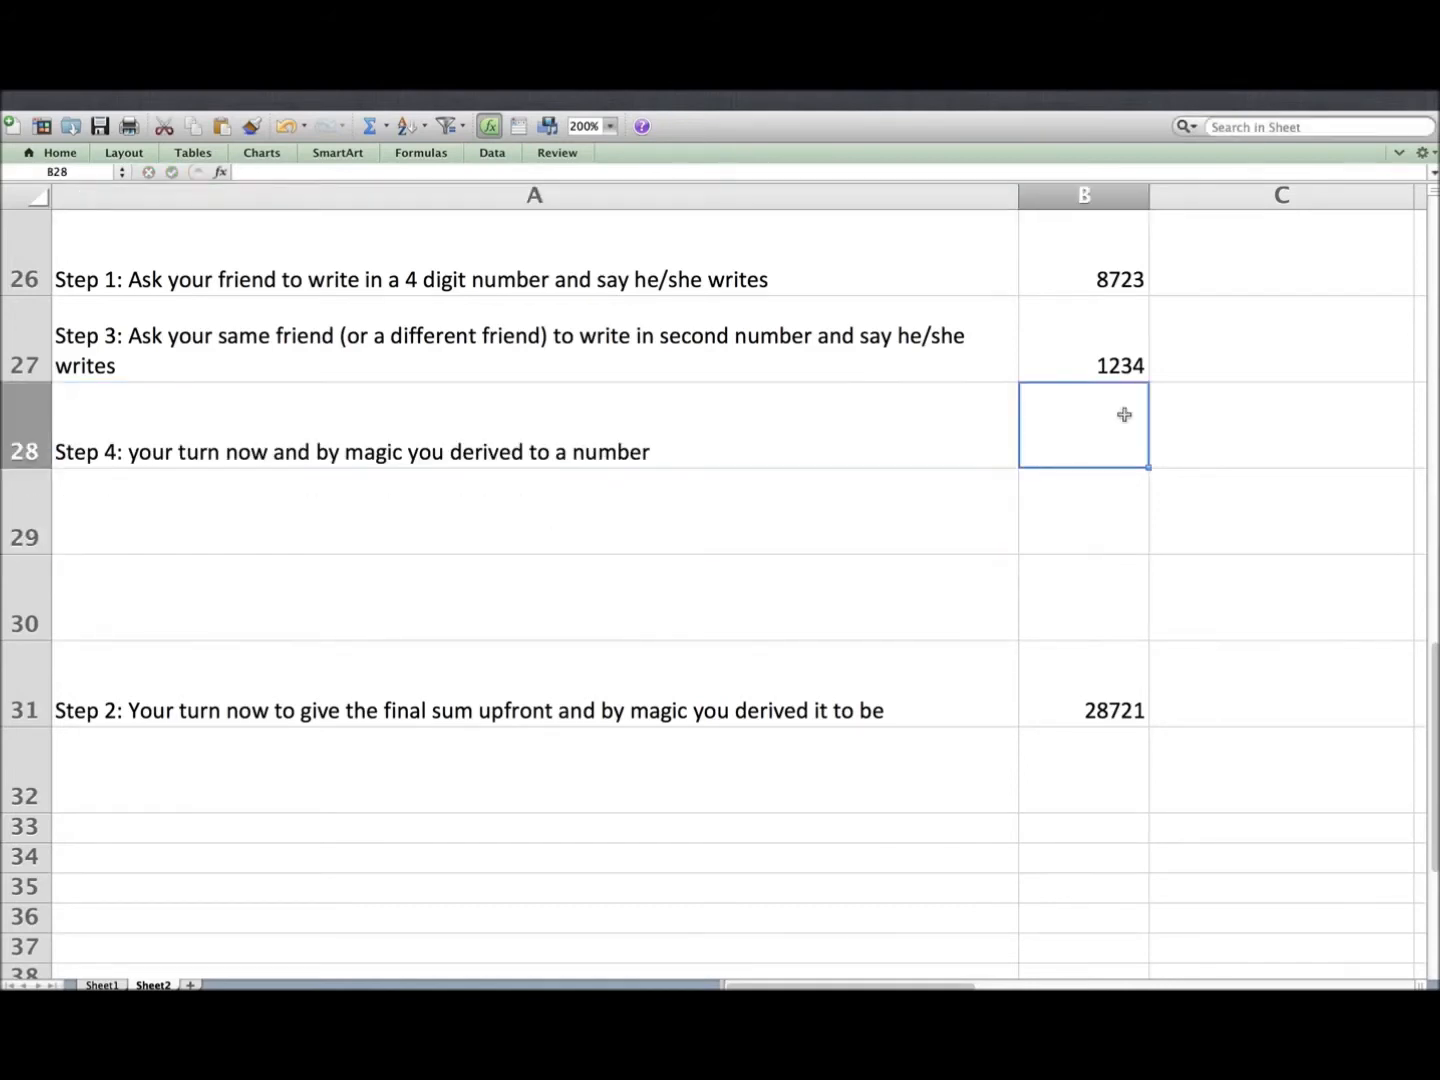
Enter Steps 4–6 in rows 29–31 with 8765 and 4321 beside Steps 4 and 5
{"action": "double_click", "coordinate": [1084, 426]}
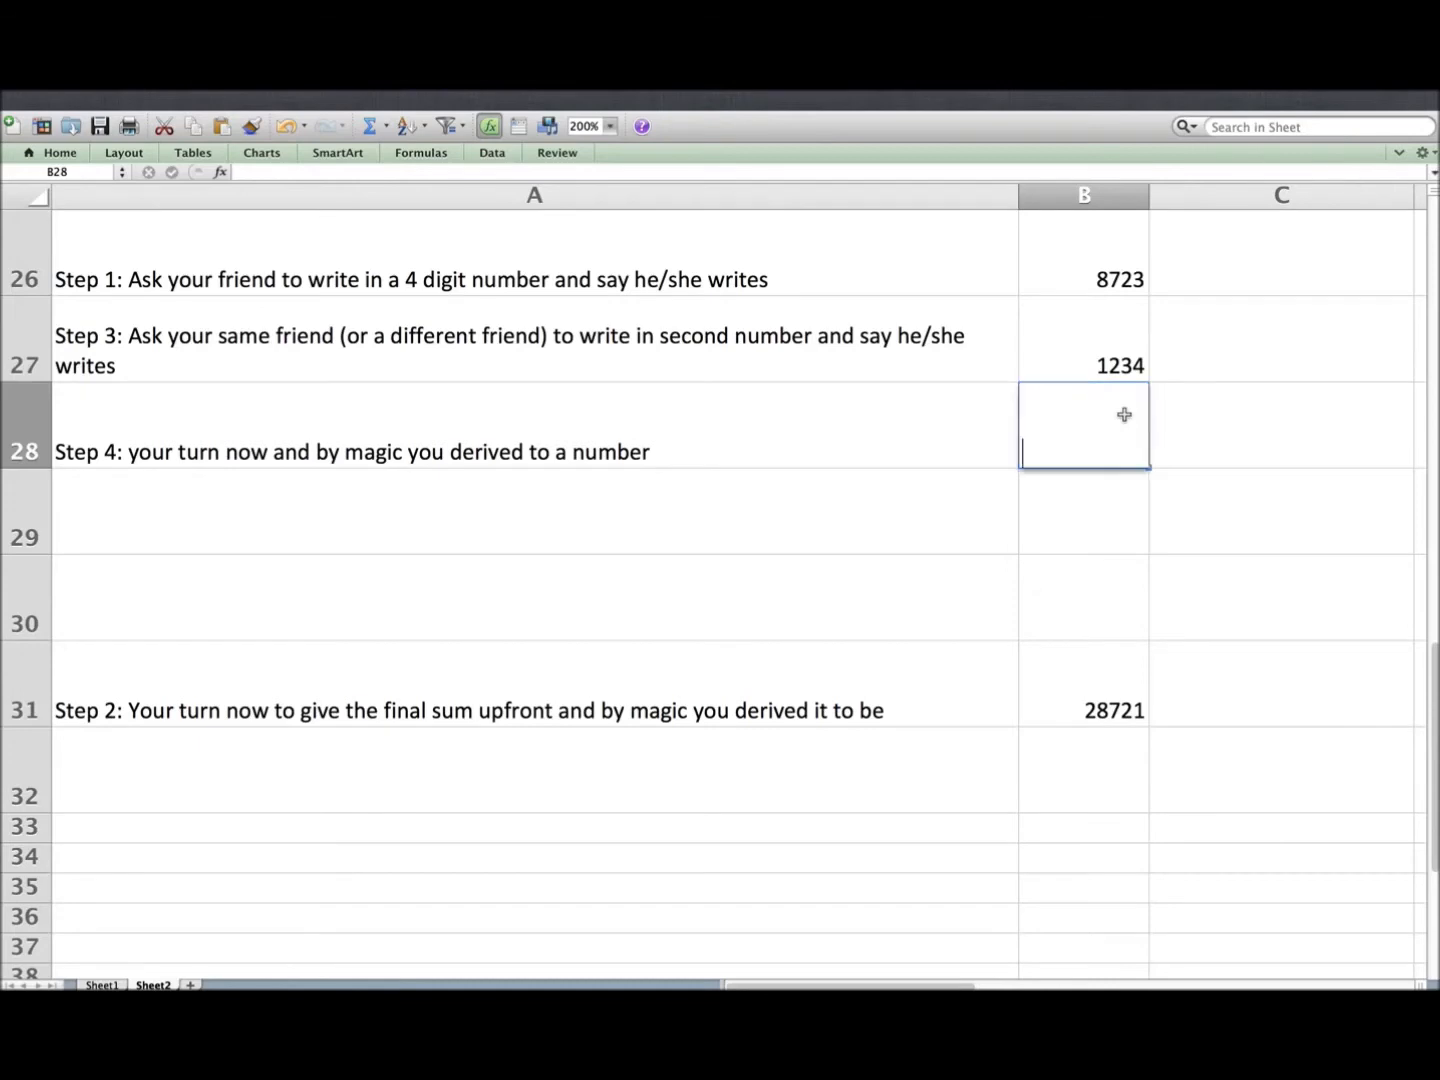
{"action": "type", "text": "8765"}
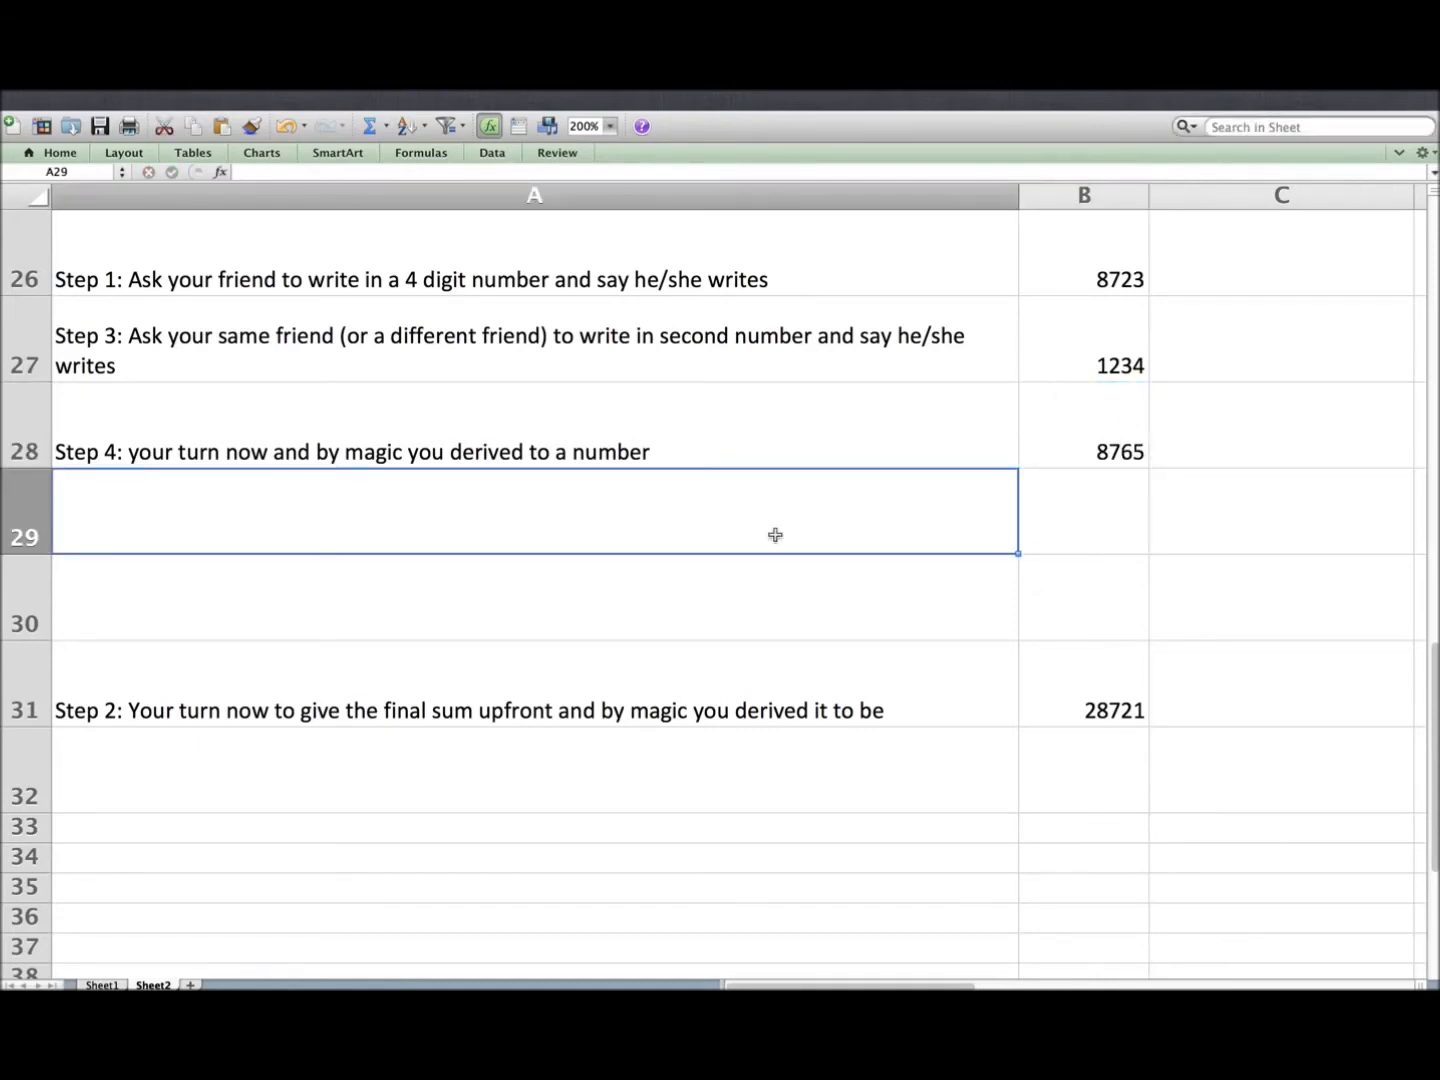
{"action": "type", "text": "Ste"}
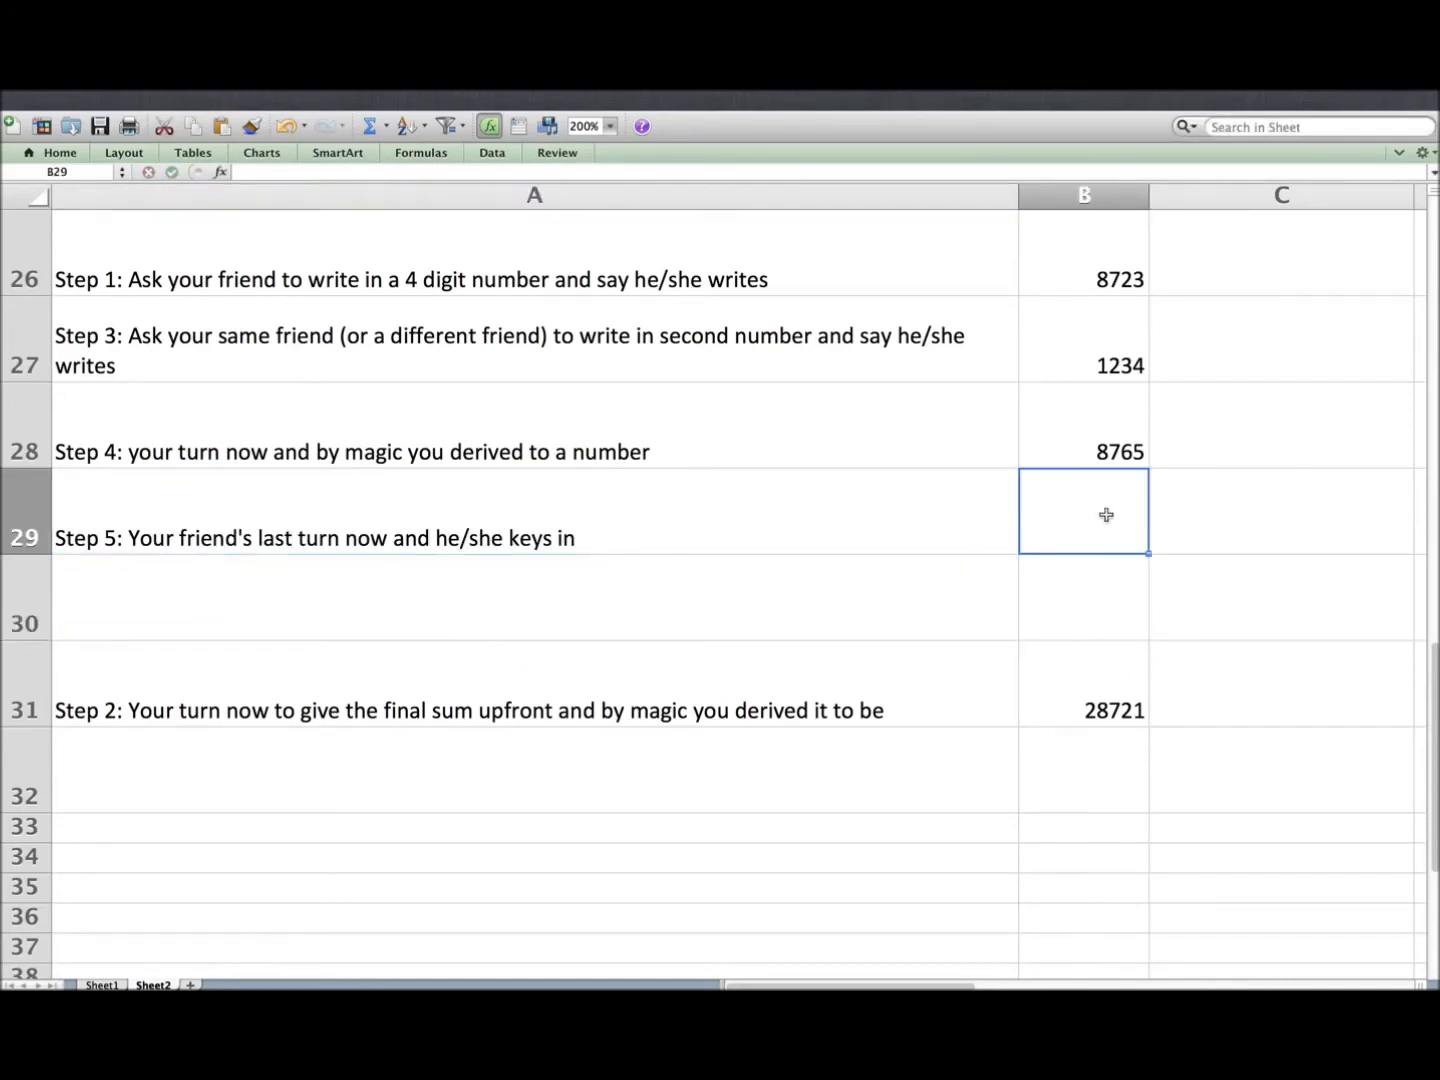
{"action": "type", "text": "4321"}
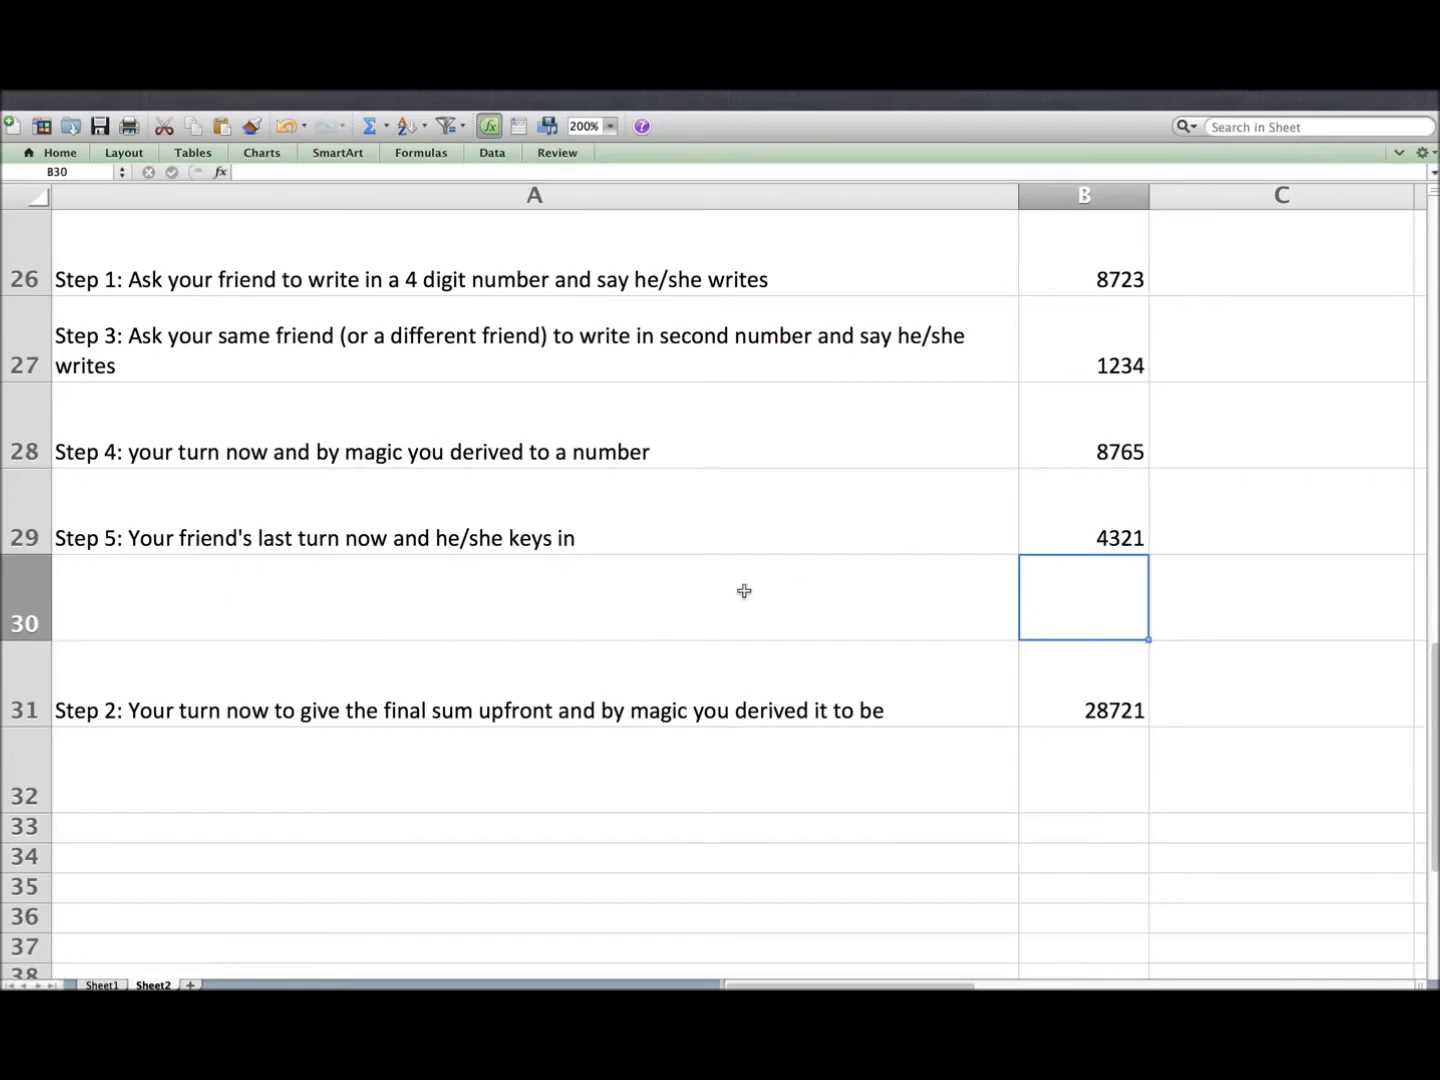
{"action": "type", "text": "Ste"}
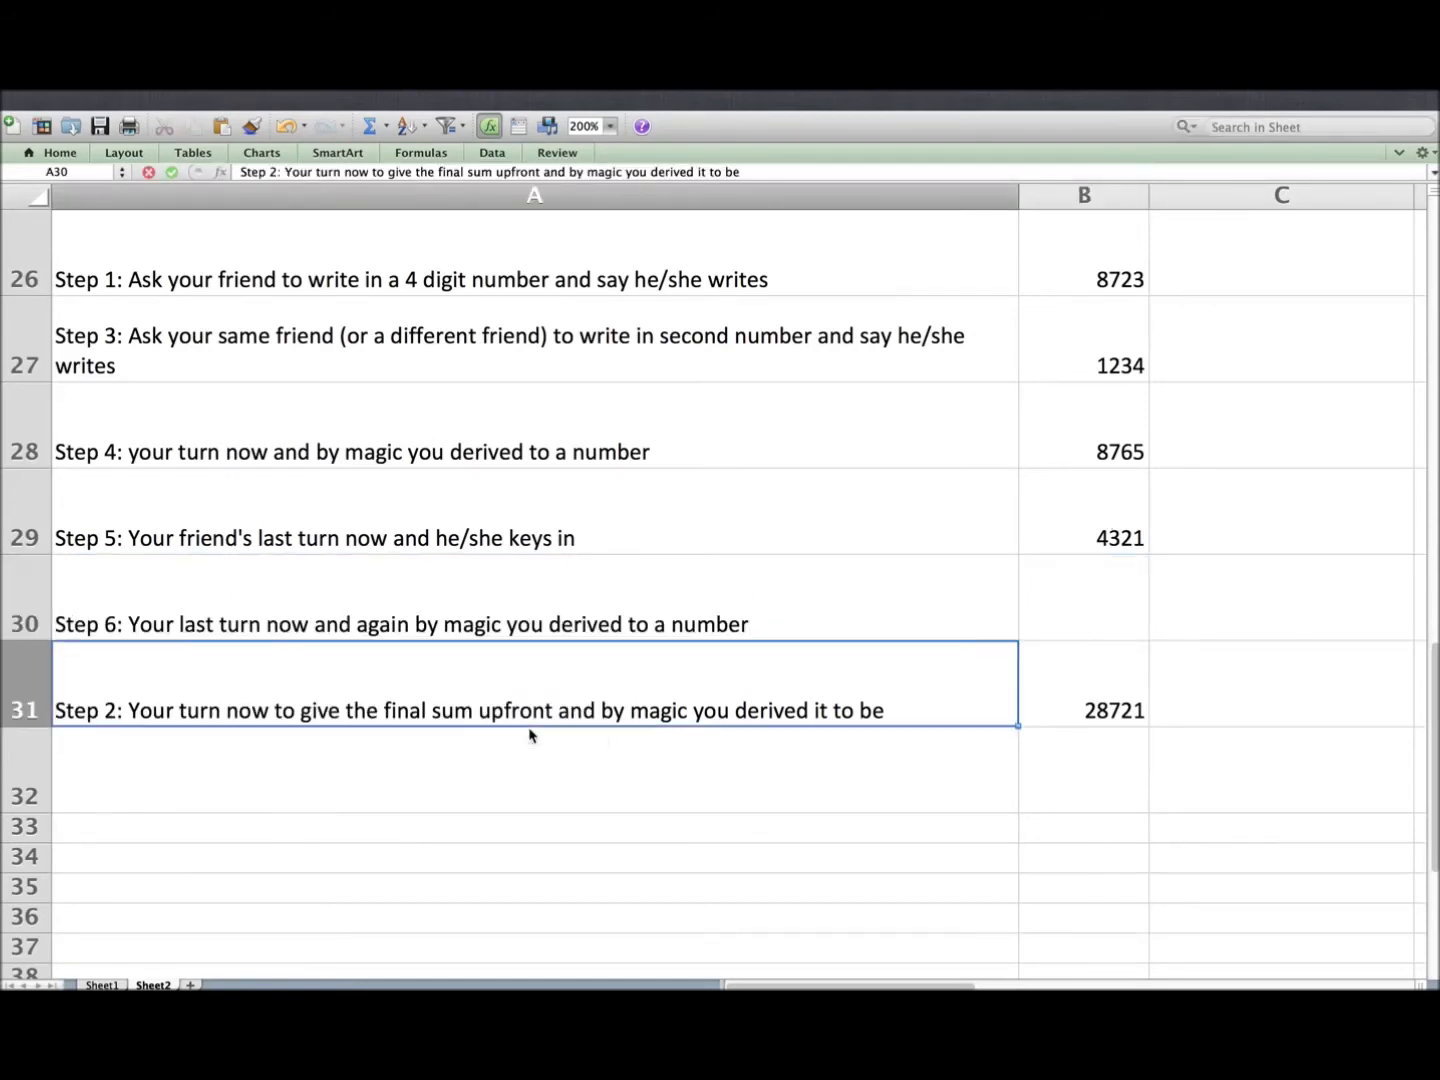
Enter 5678 for Step 6 and write the verification sentence below it
{"action": "left_click", "coordinate": [1120, 600]}
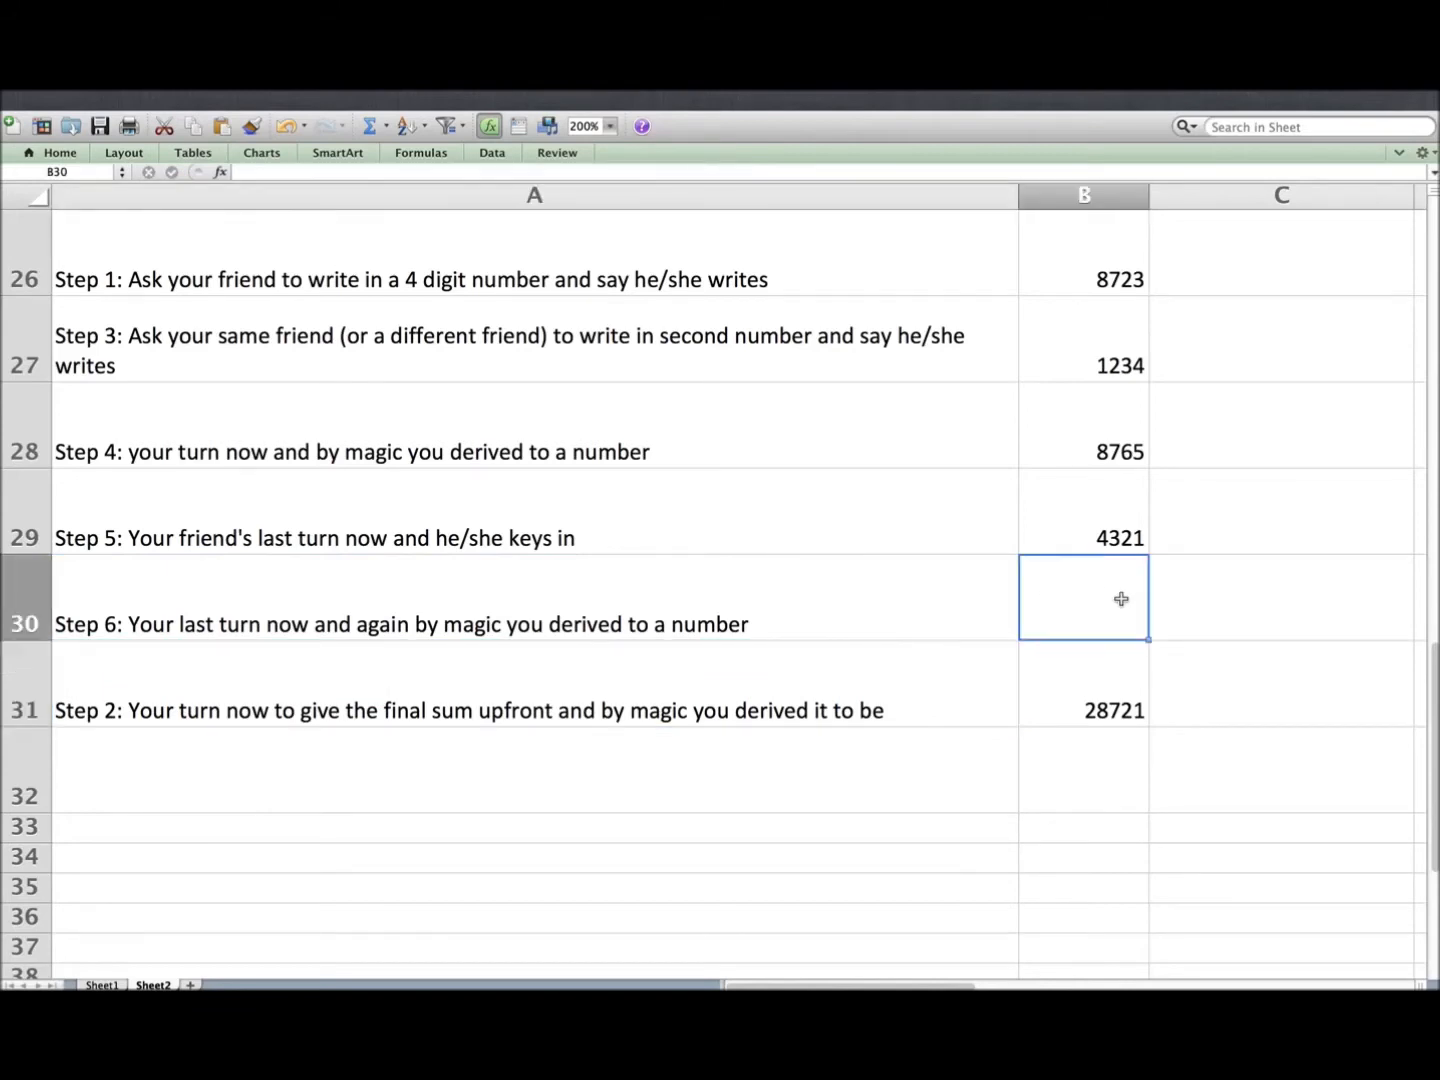
{"action": "type", "text": "5678"}
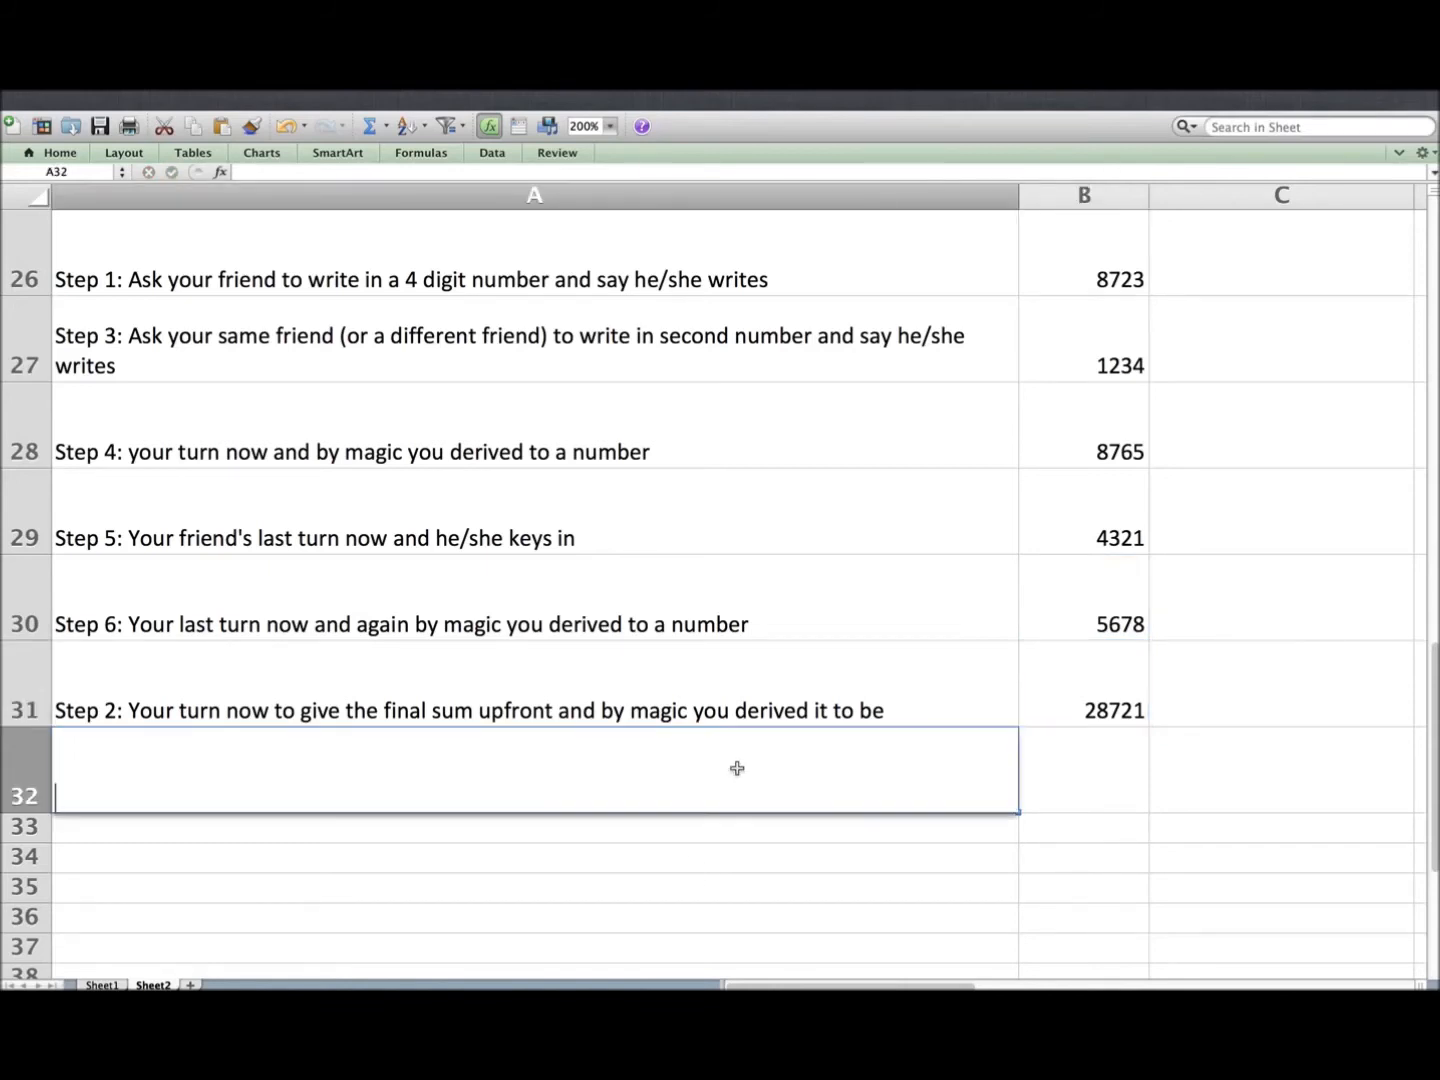
{"action": "type", "text": "V"}
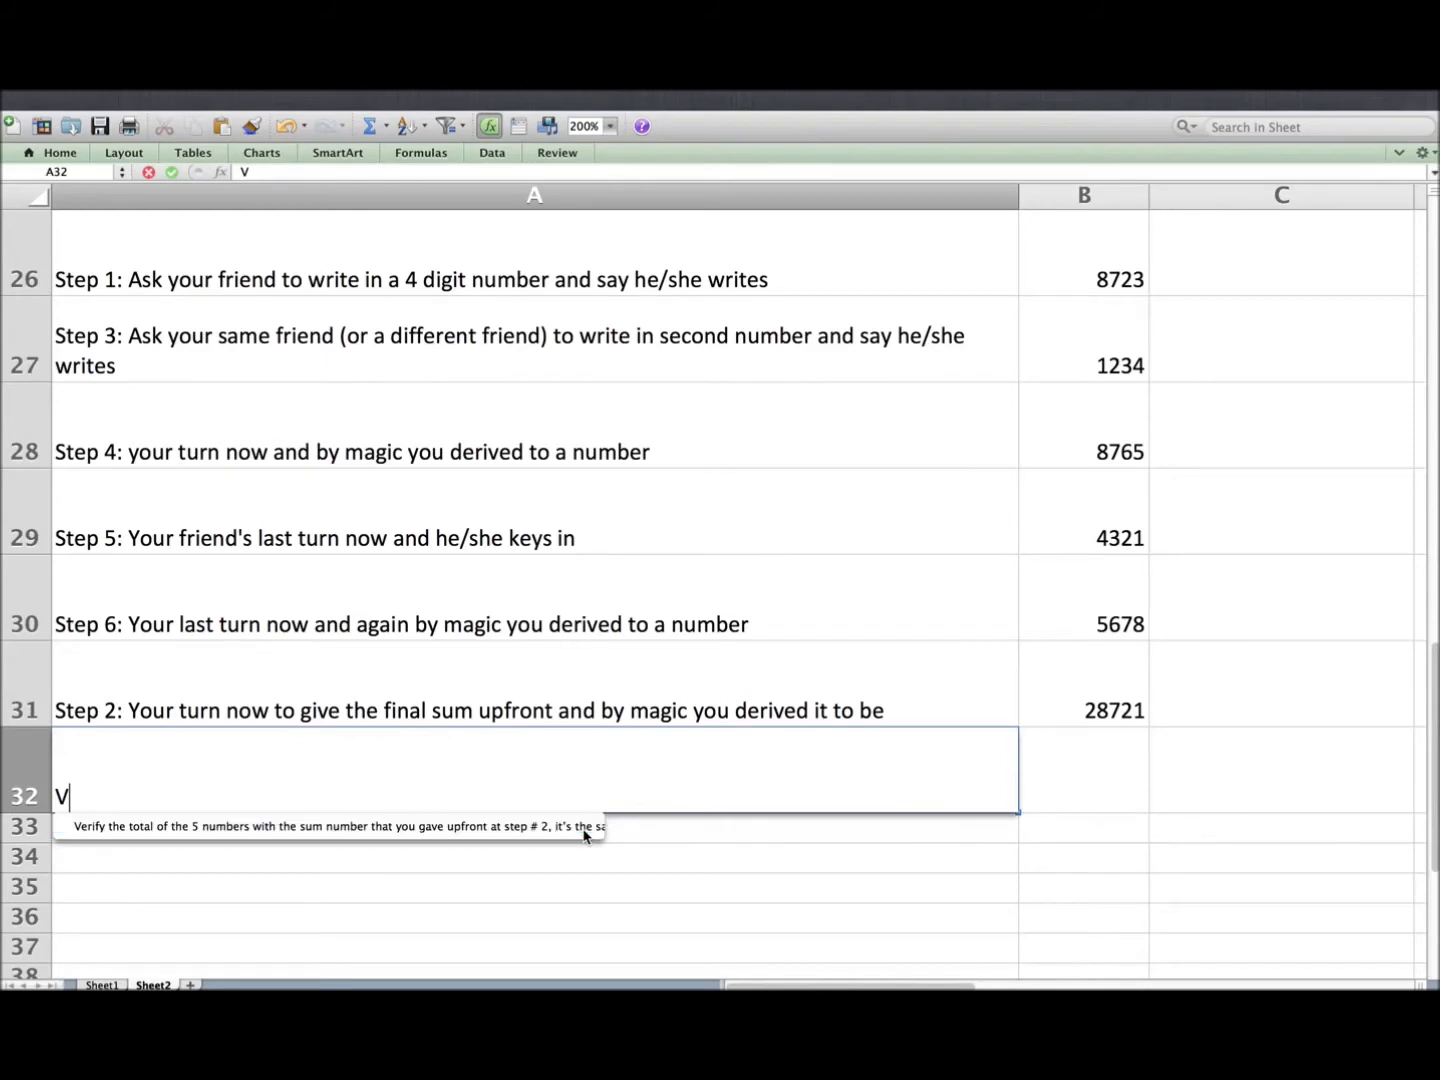
{"action": "key", "text": "Tab"}
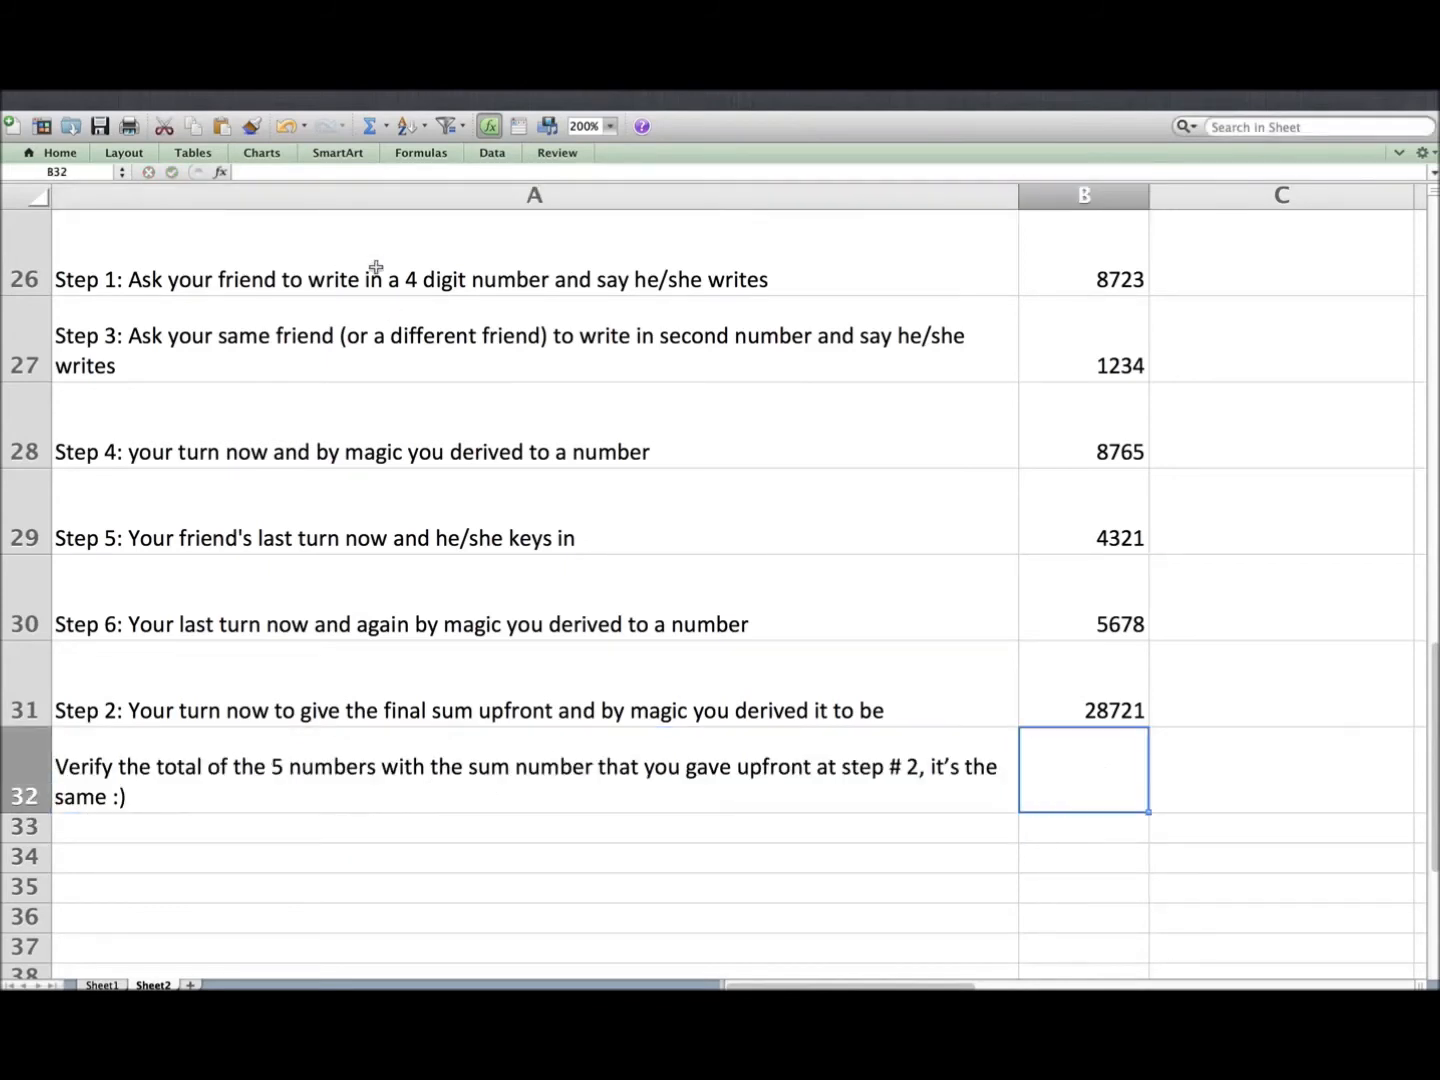
Total the five numbers in B32 with =SUM(B26:B30) so it shows 28721
{"action": "left_click", "coordinate": [368, 124]}
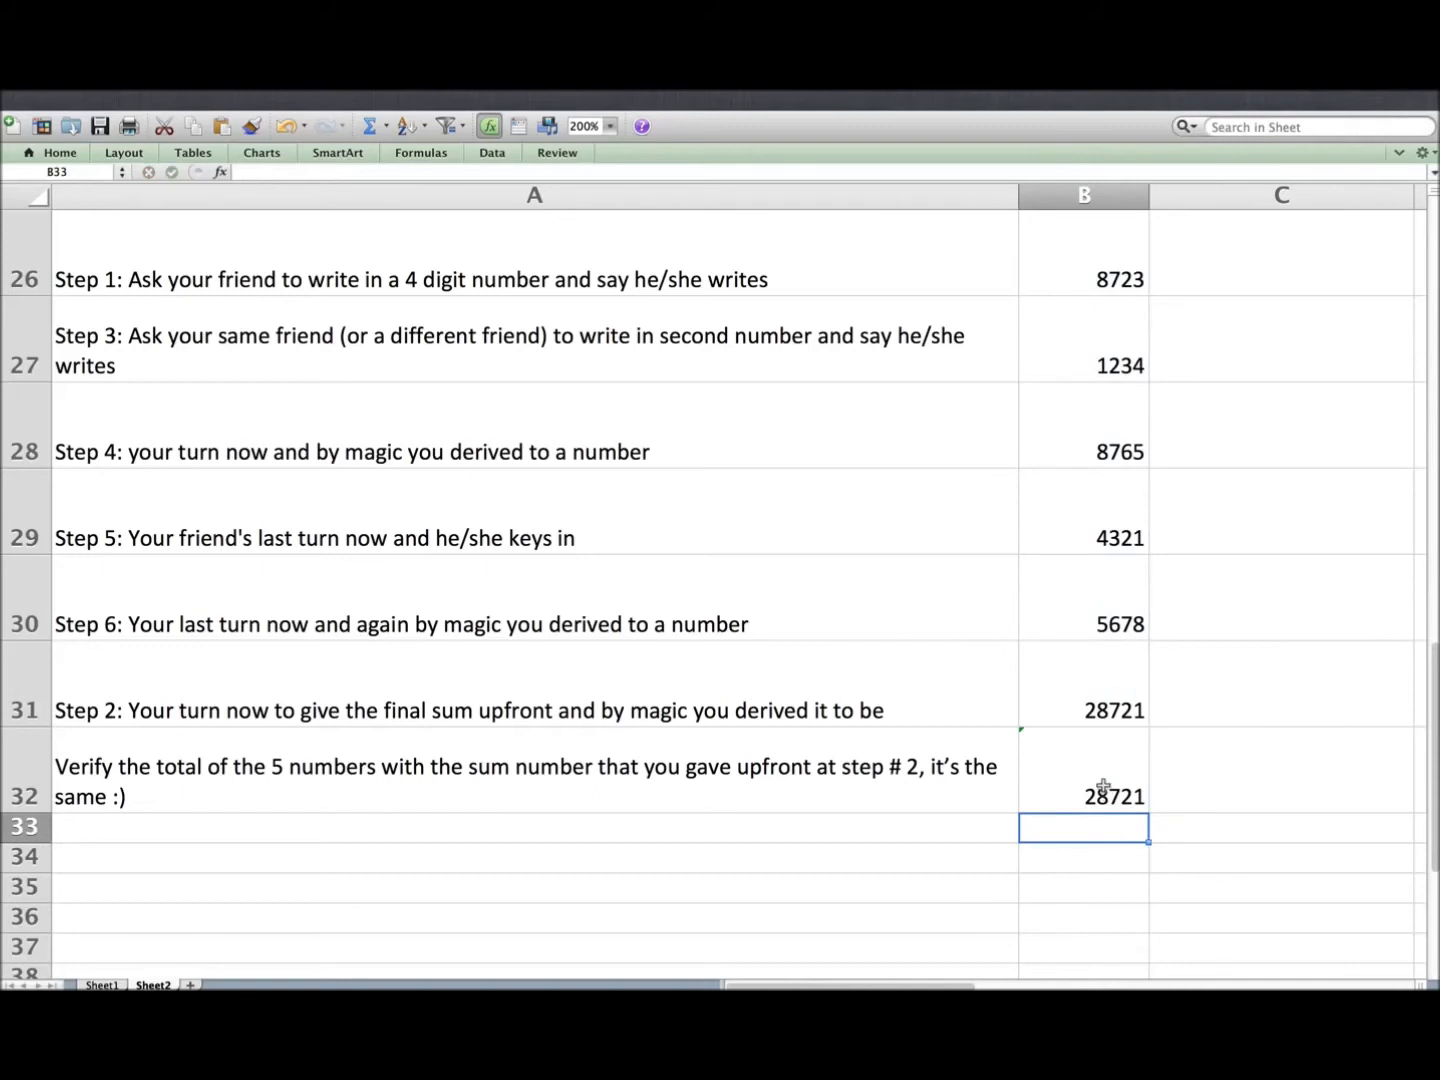
{"action": "left_click", "coordinate": [1084, 796]}
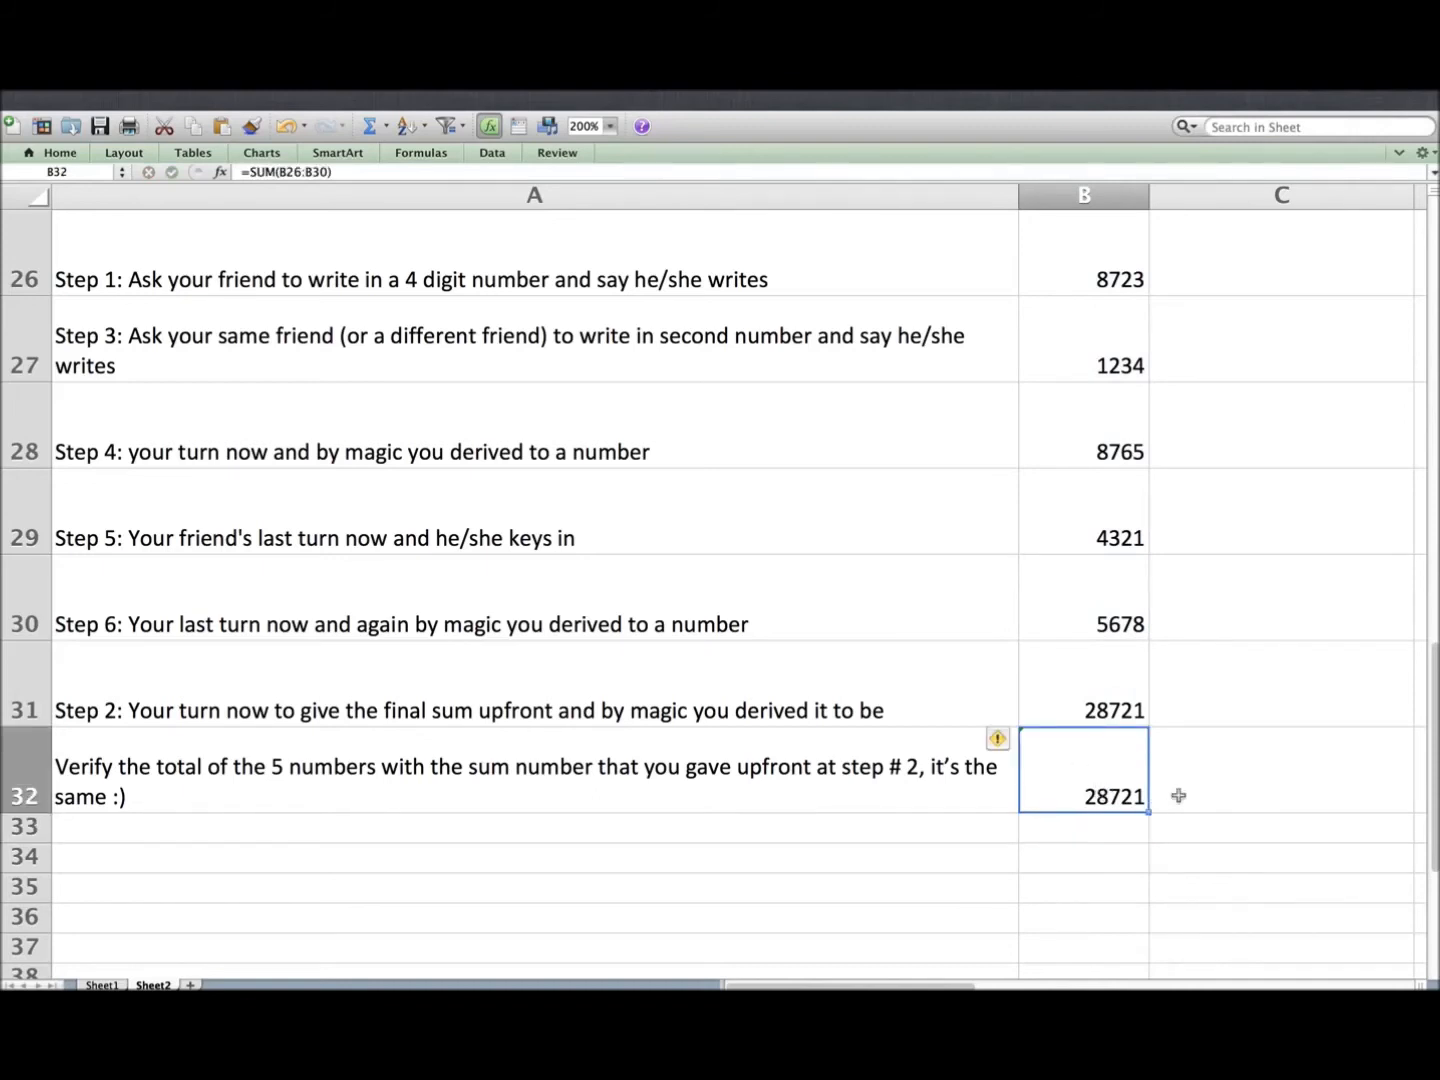
{"action": "left_click", "coordinate": [1256, 760]}
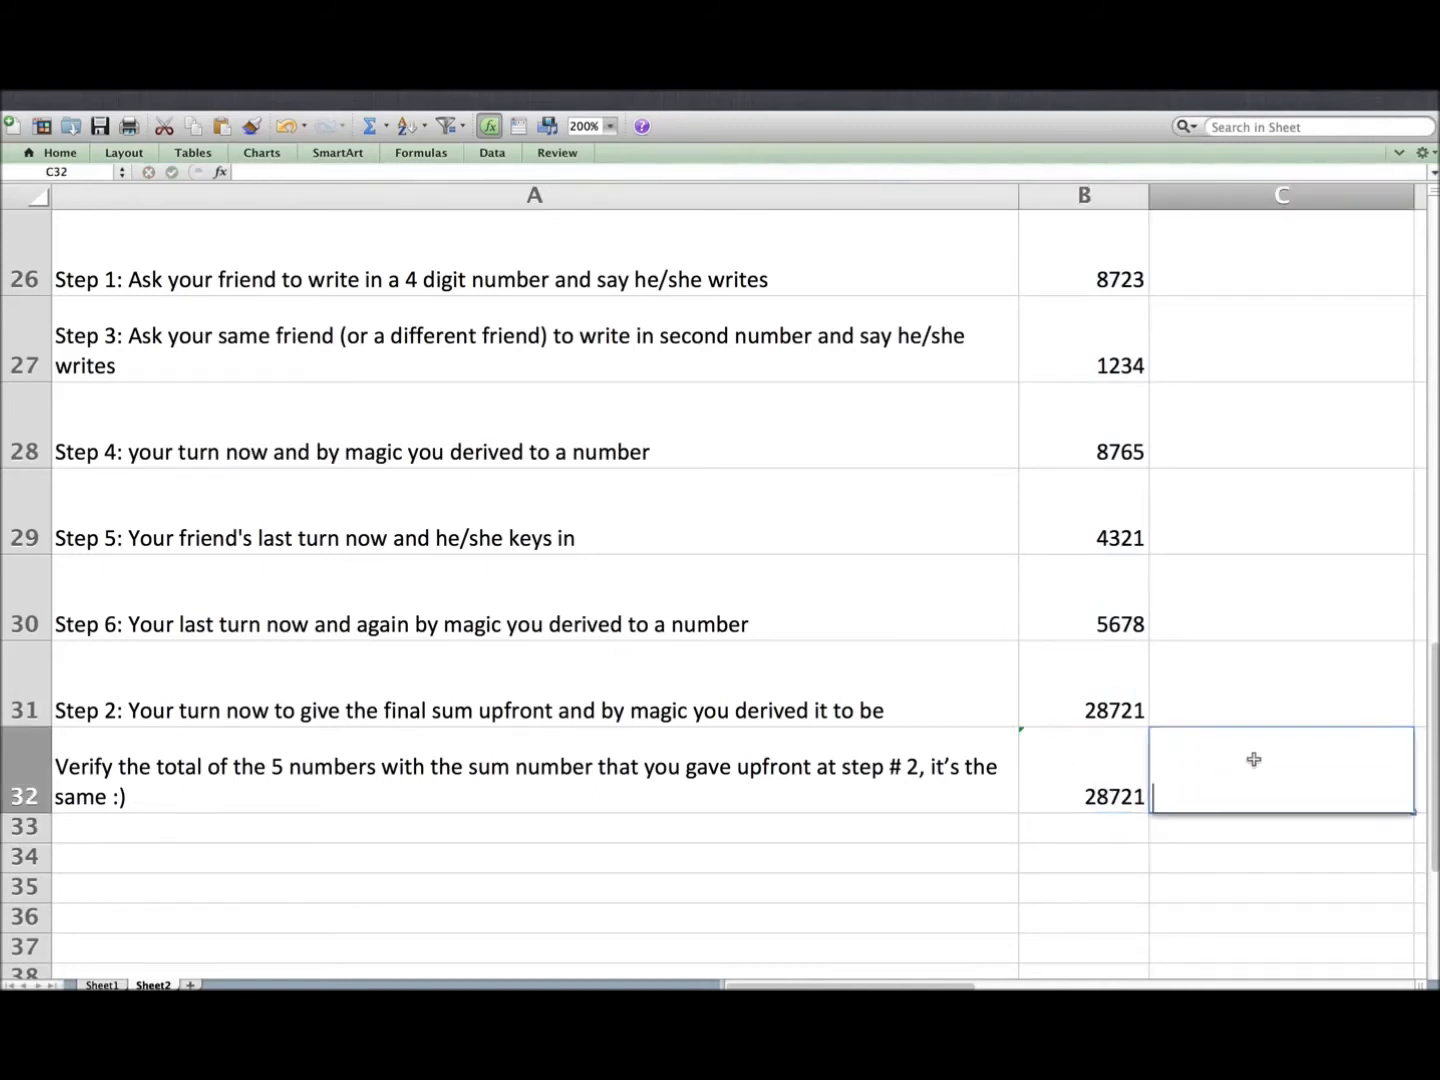
Write the explanation rows: 28721 from 8723 minus 2 prefixed with 2, steps 4 and 6 from 9999
{"action": "type", "text": ":)"}
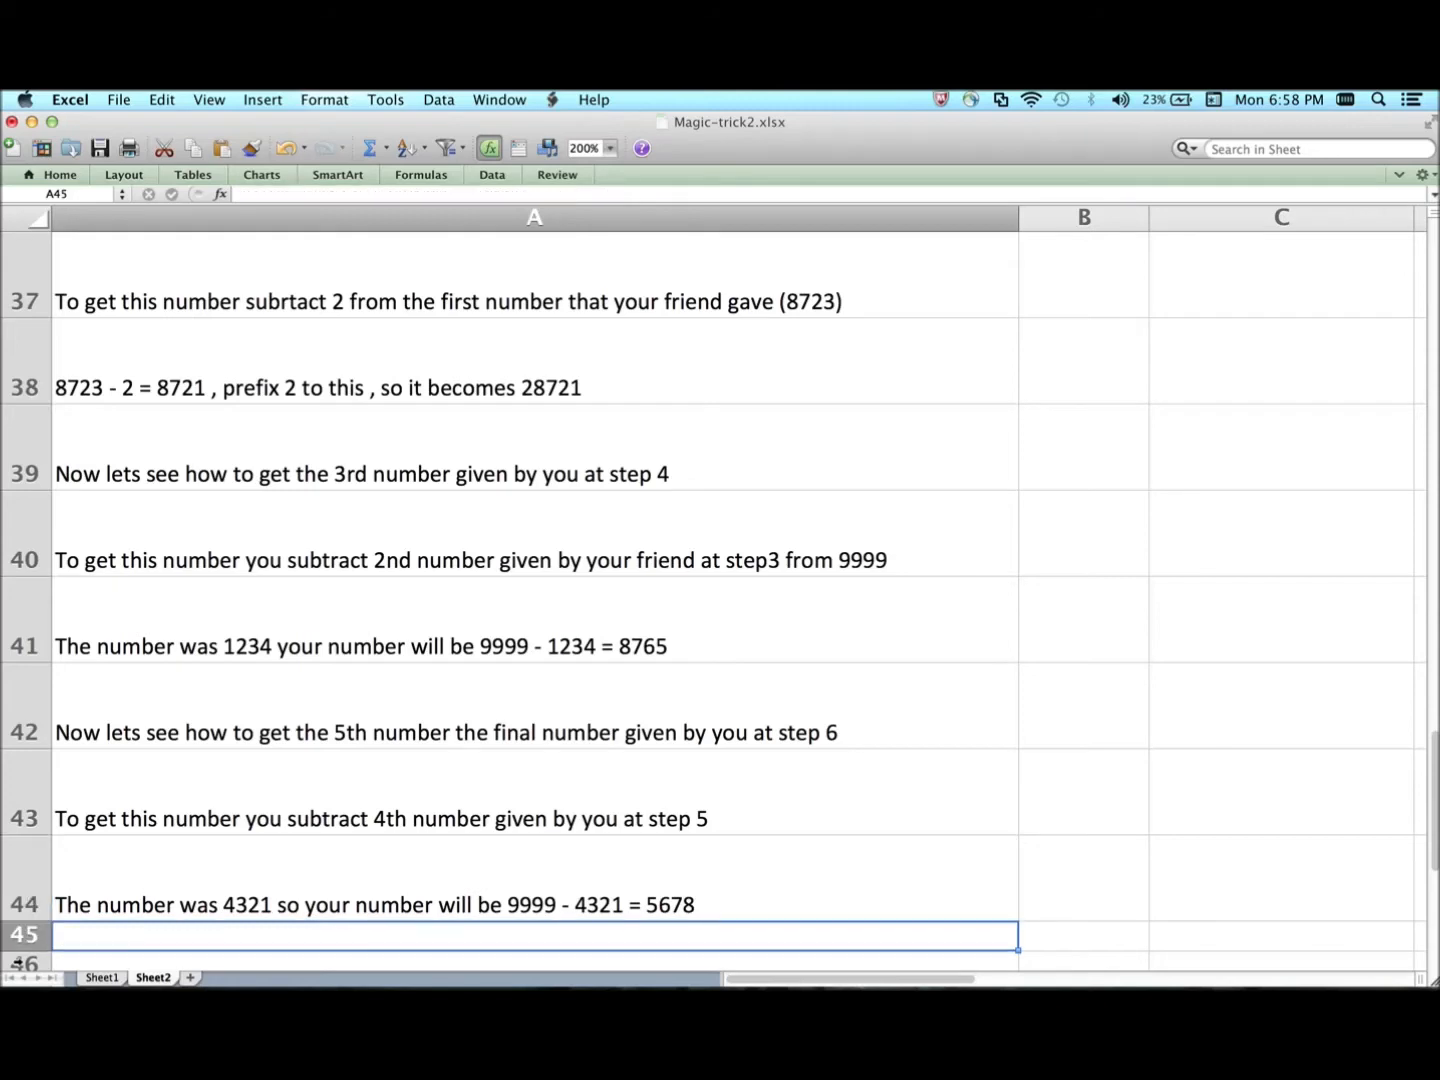
Write the question about a first number of 1000 and reply 'Good question :)'
{"action": "type", "text": "Question : What i"}
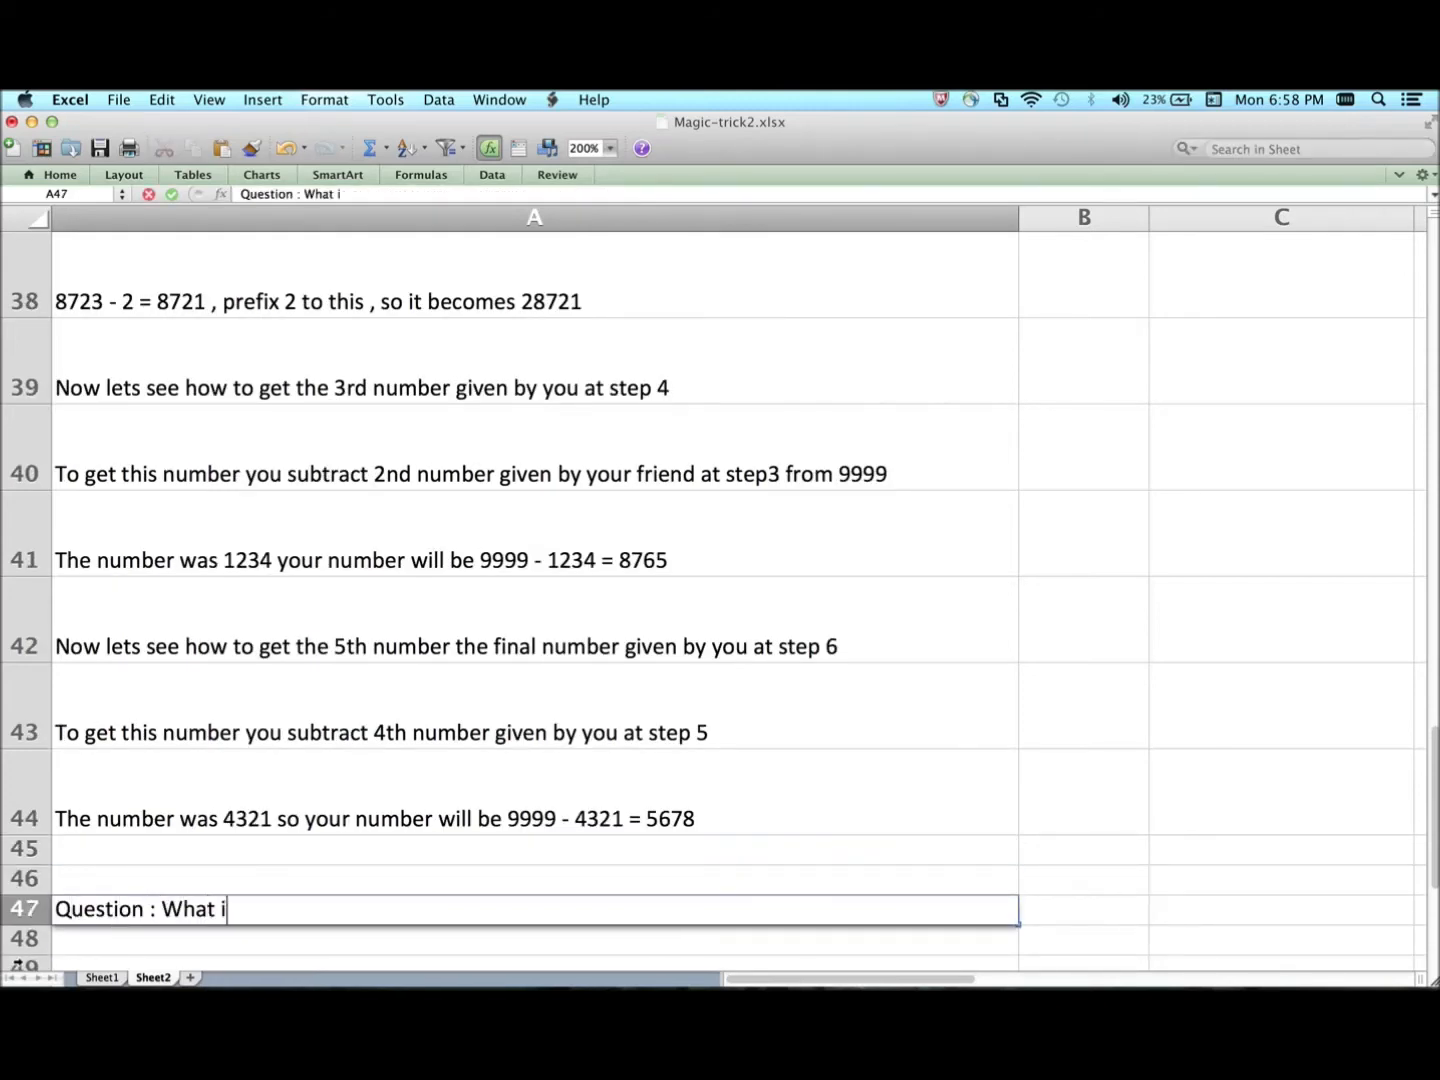
{"action": "type", "text": "f the first numb"}
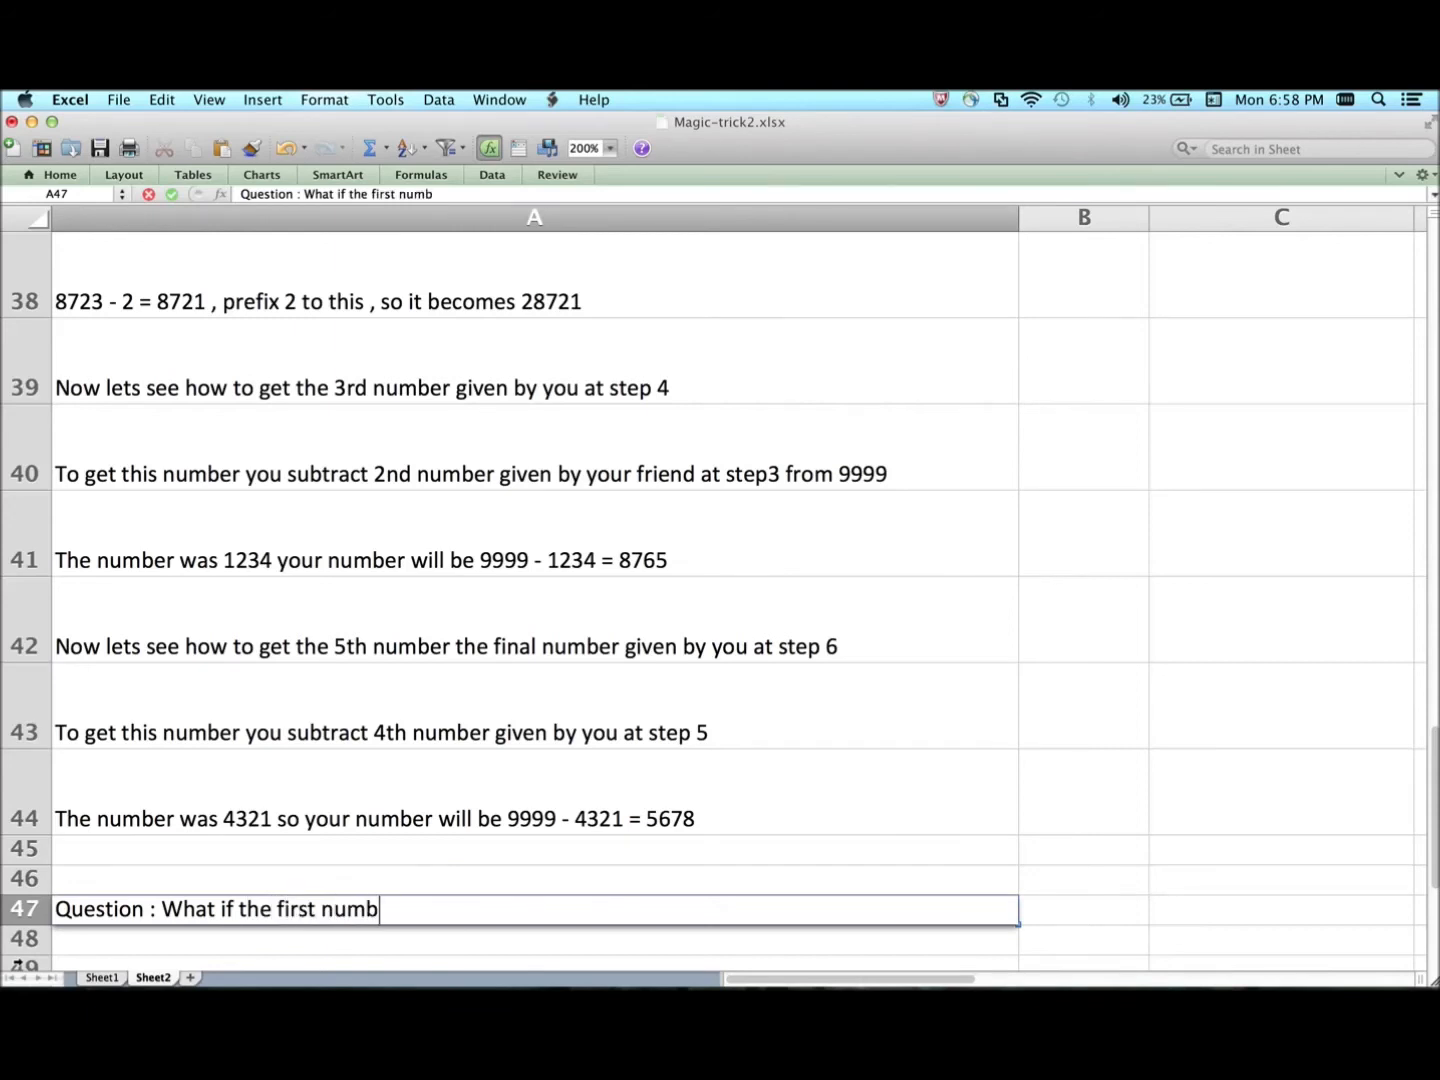
{"action": "type", "text": "er given ny"}
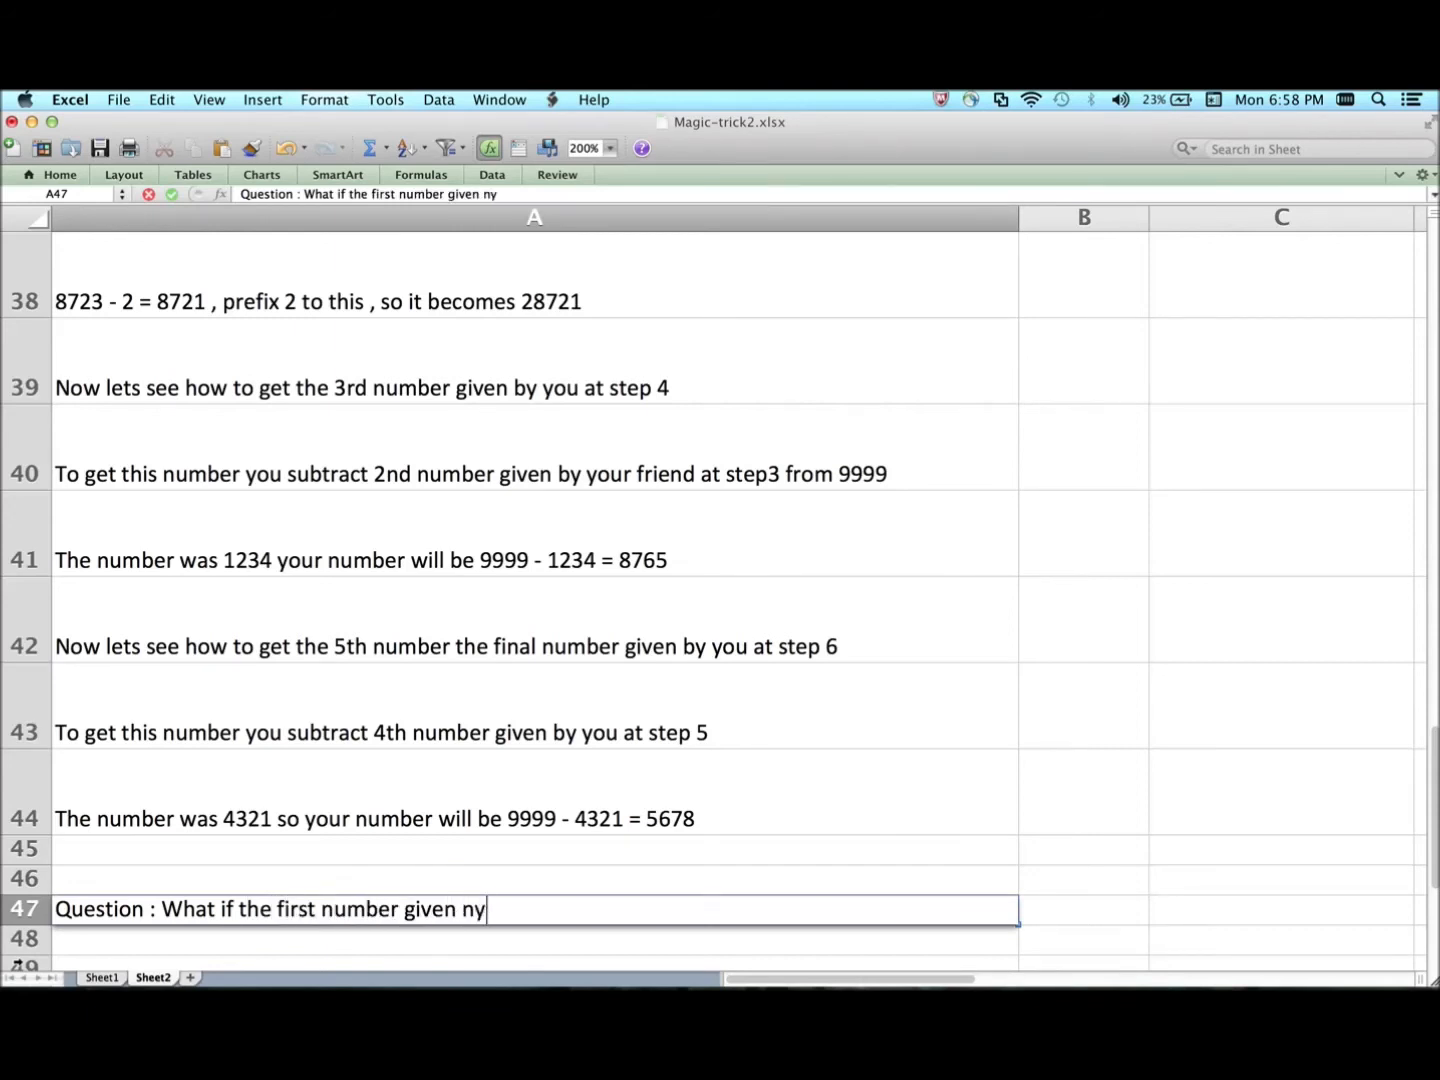
{"action": "type", "text": "by my friend is 1000"}
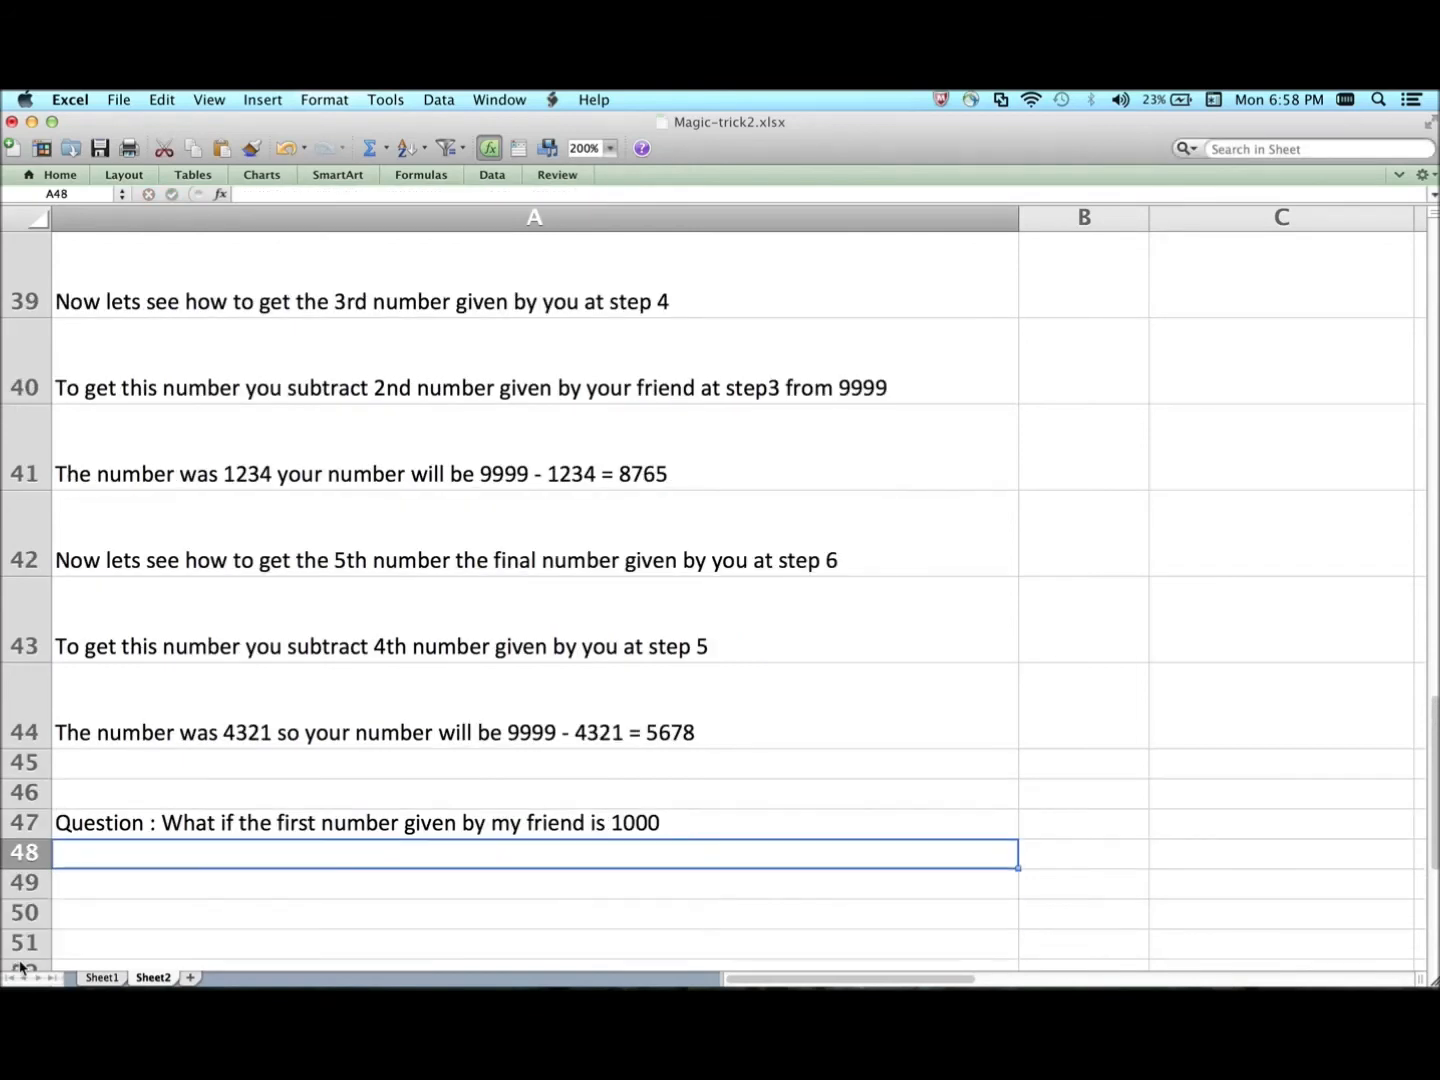
{"action": "type", "text": "Good"}
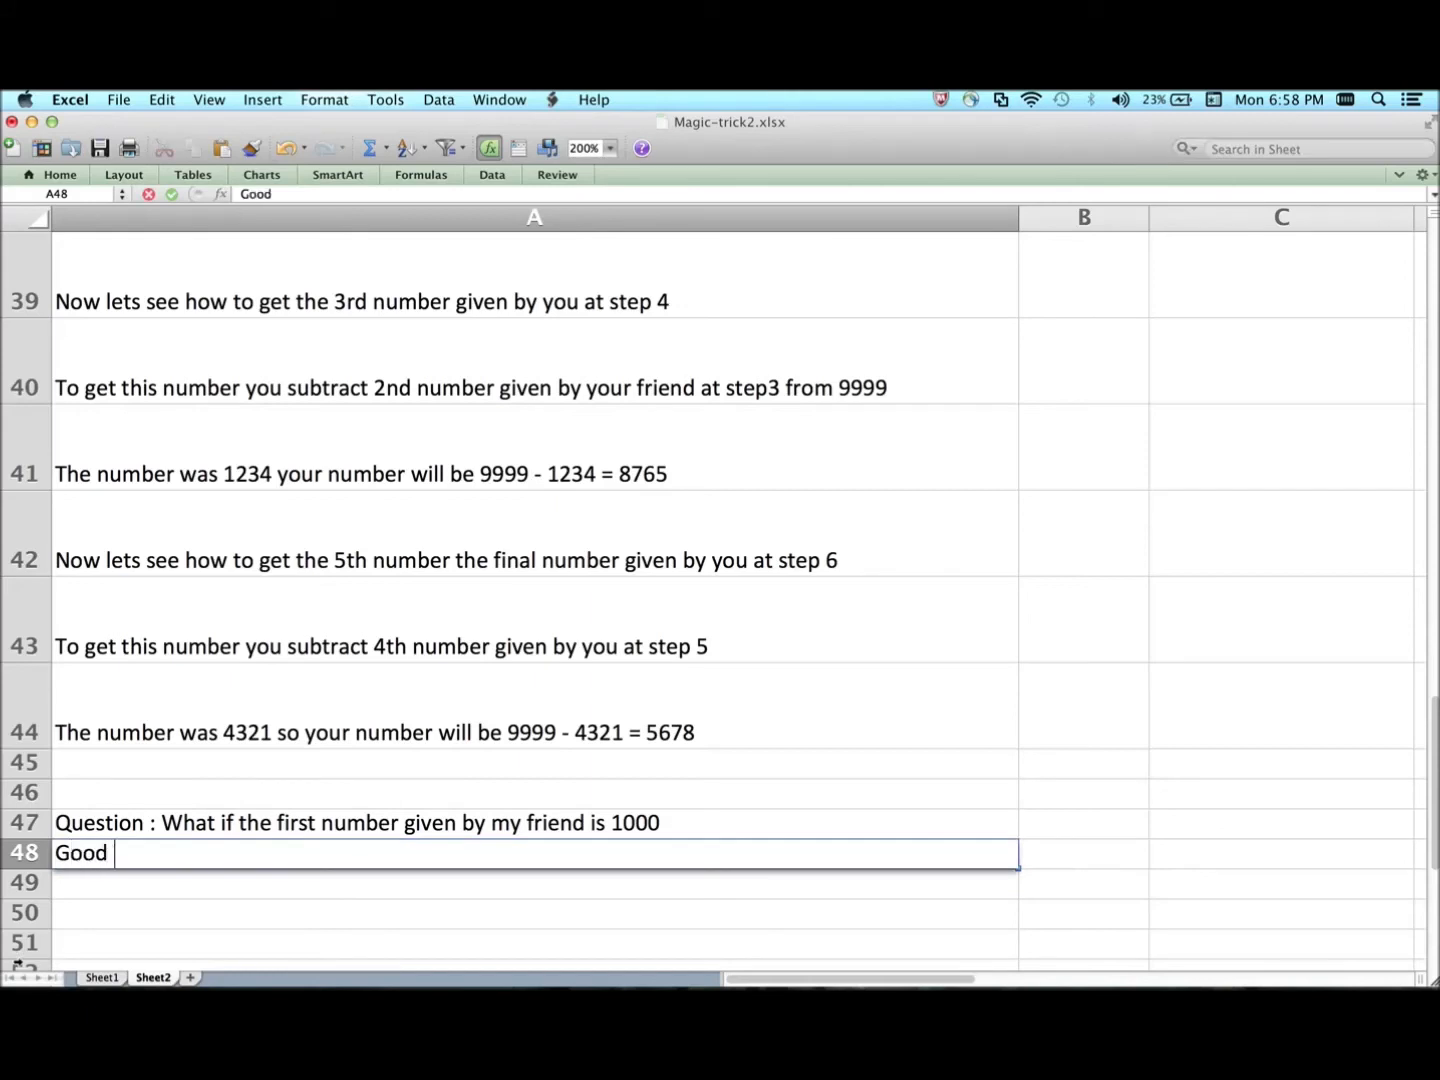
{"action": "type", "text": "question :)"}
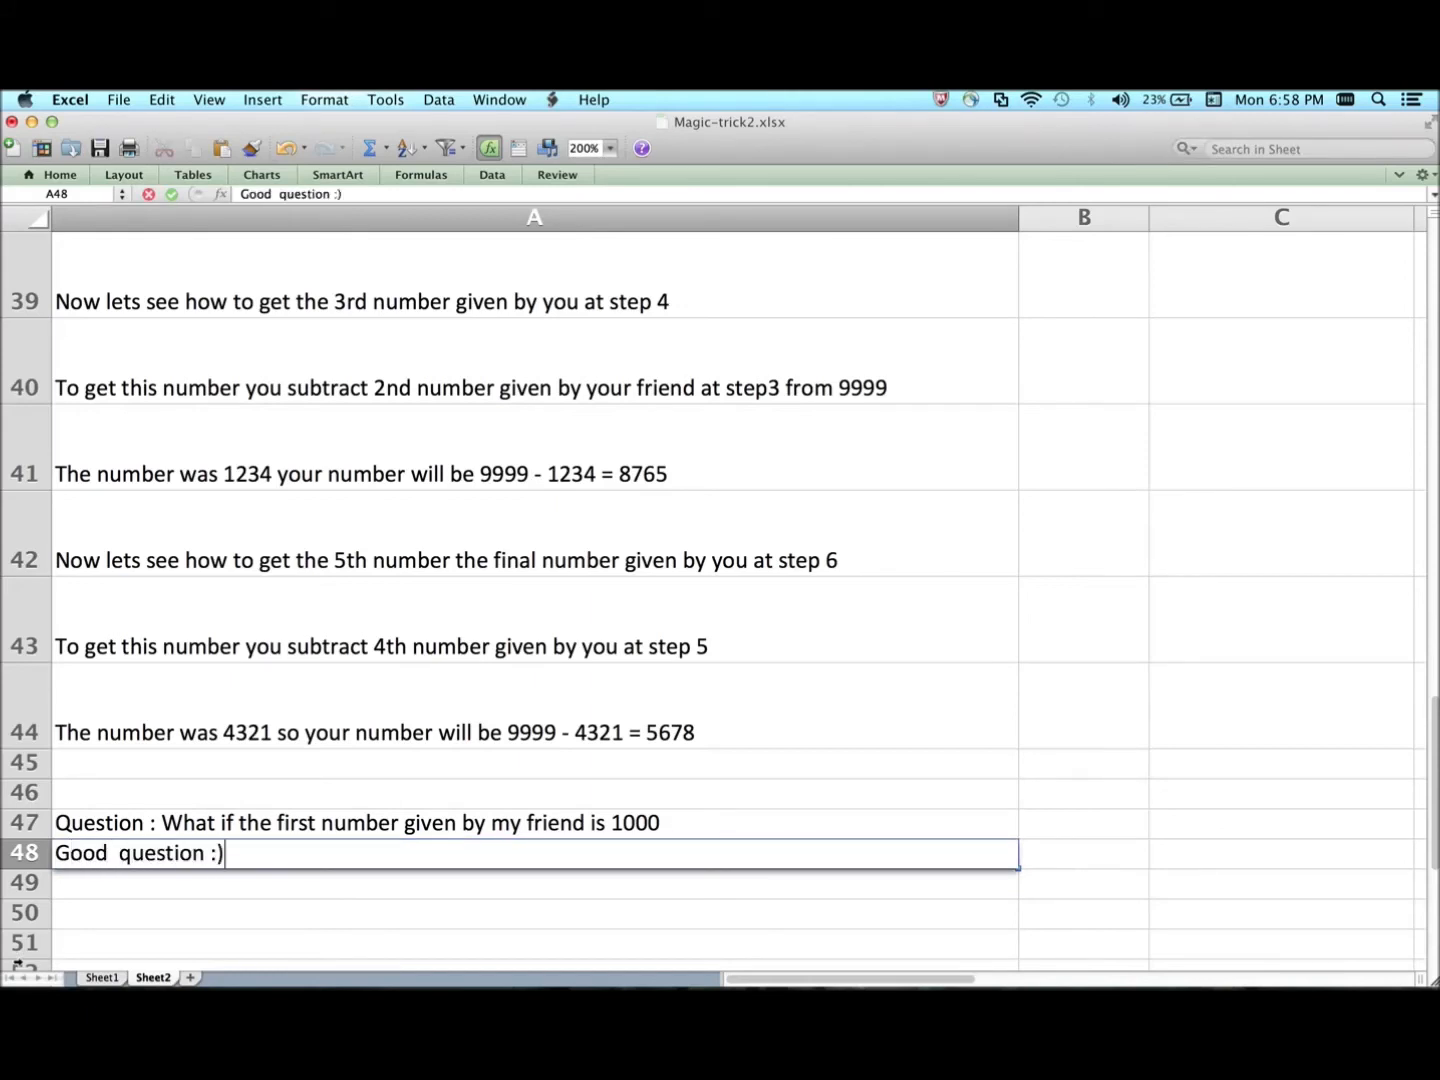
Begin the answer: 1000 minus 2 = 998, written as 0998, then add the prefix
{"action": "type", "text": "If the"}
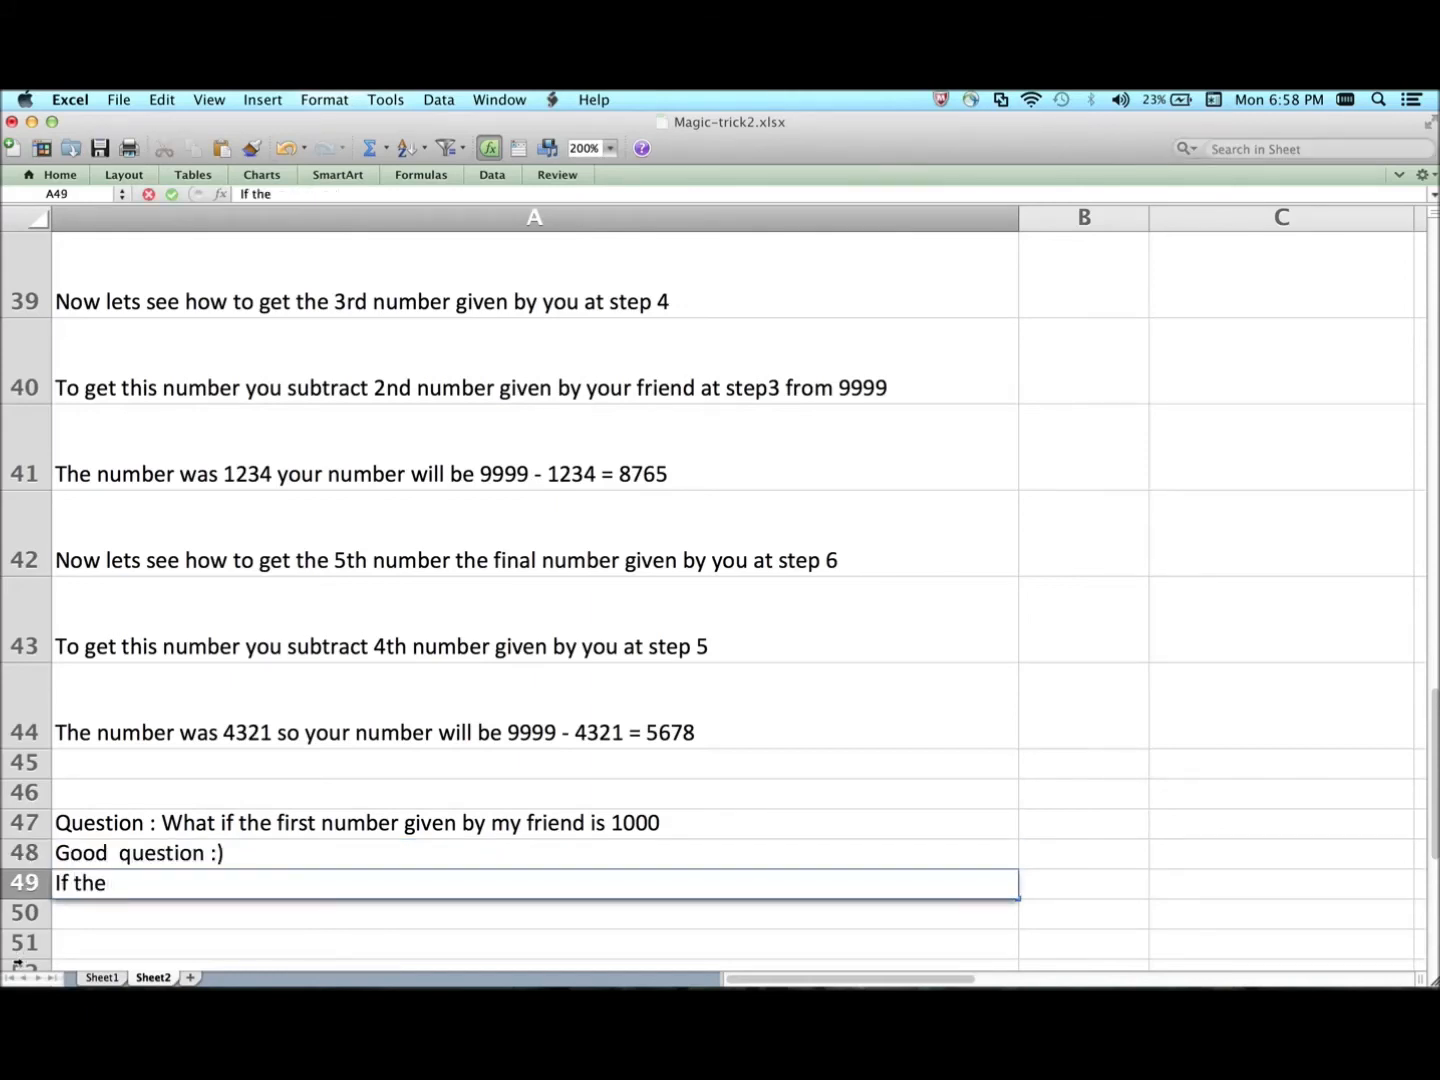
{"action": "type", "text": "1st number is 1000"}
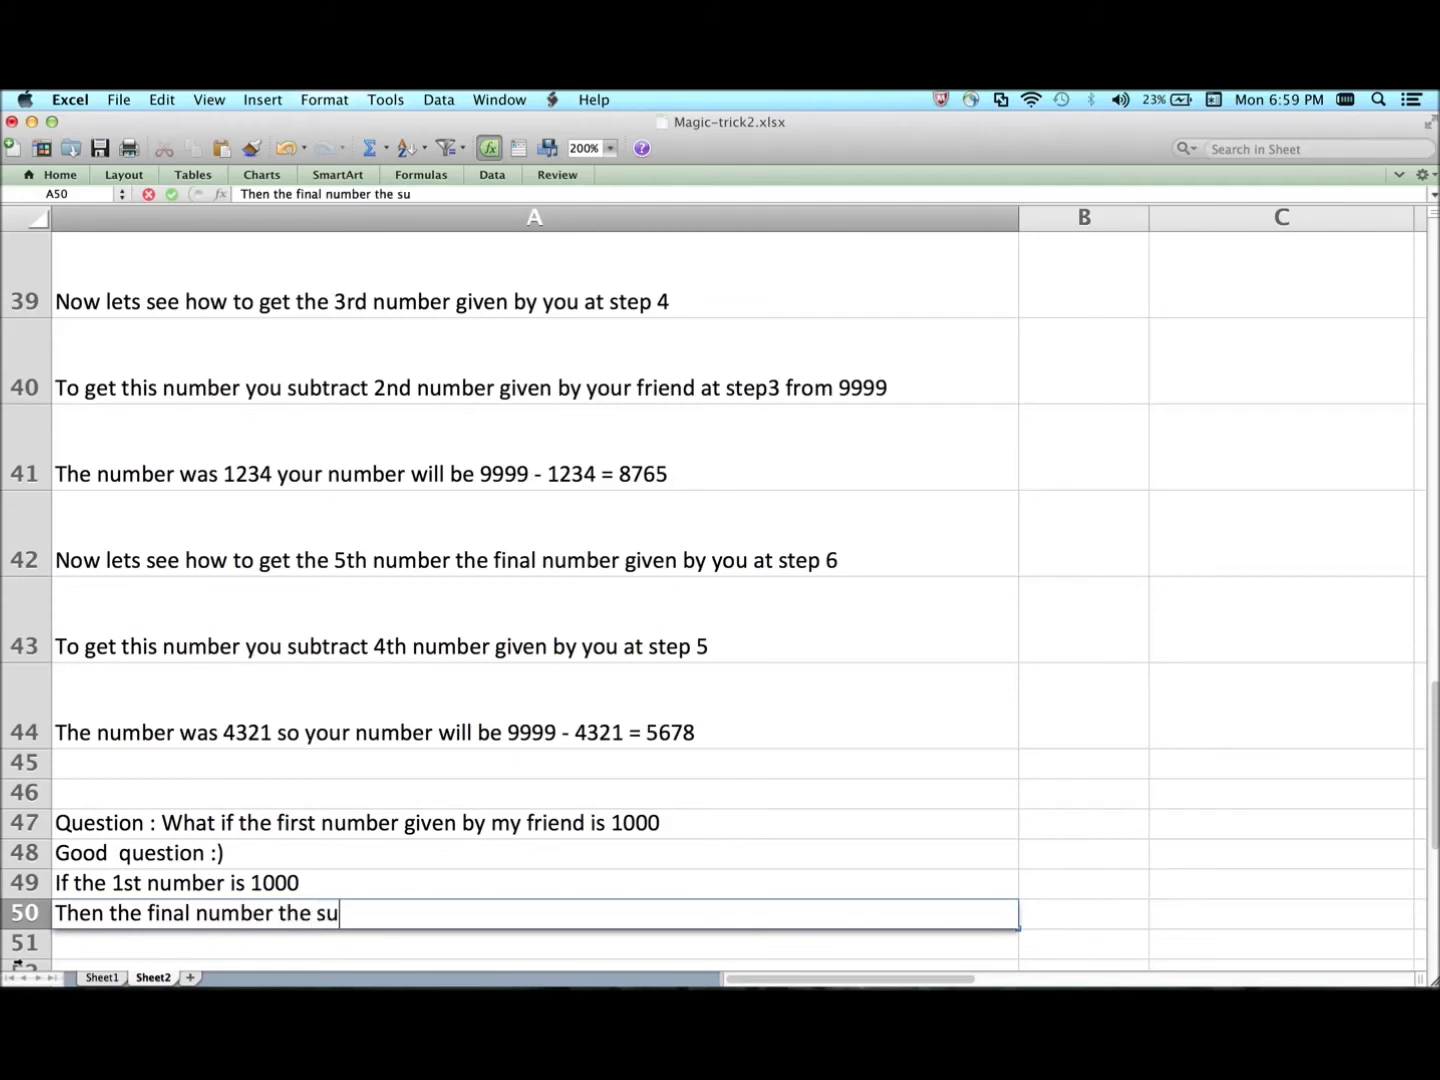
{"action": "type", "text": "m number will be"}
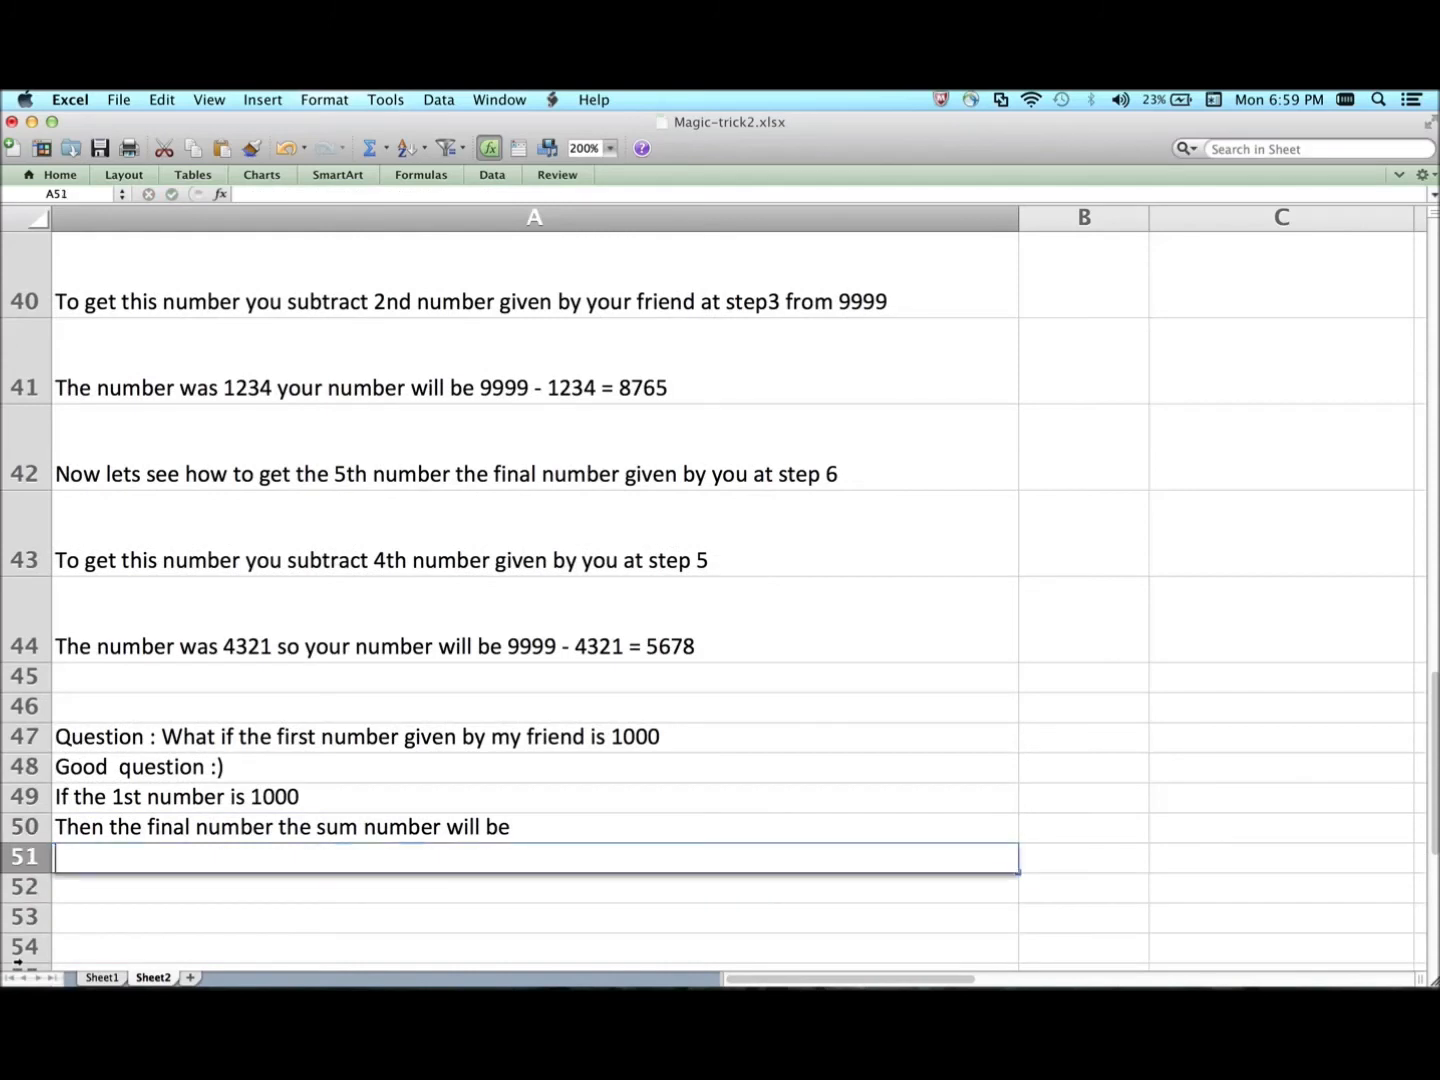
{"action": "type", "text": "1000 minus 2 ="}
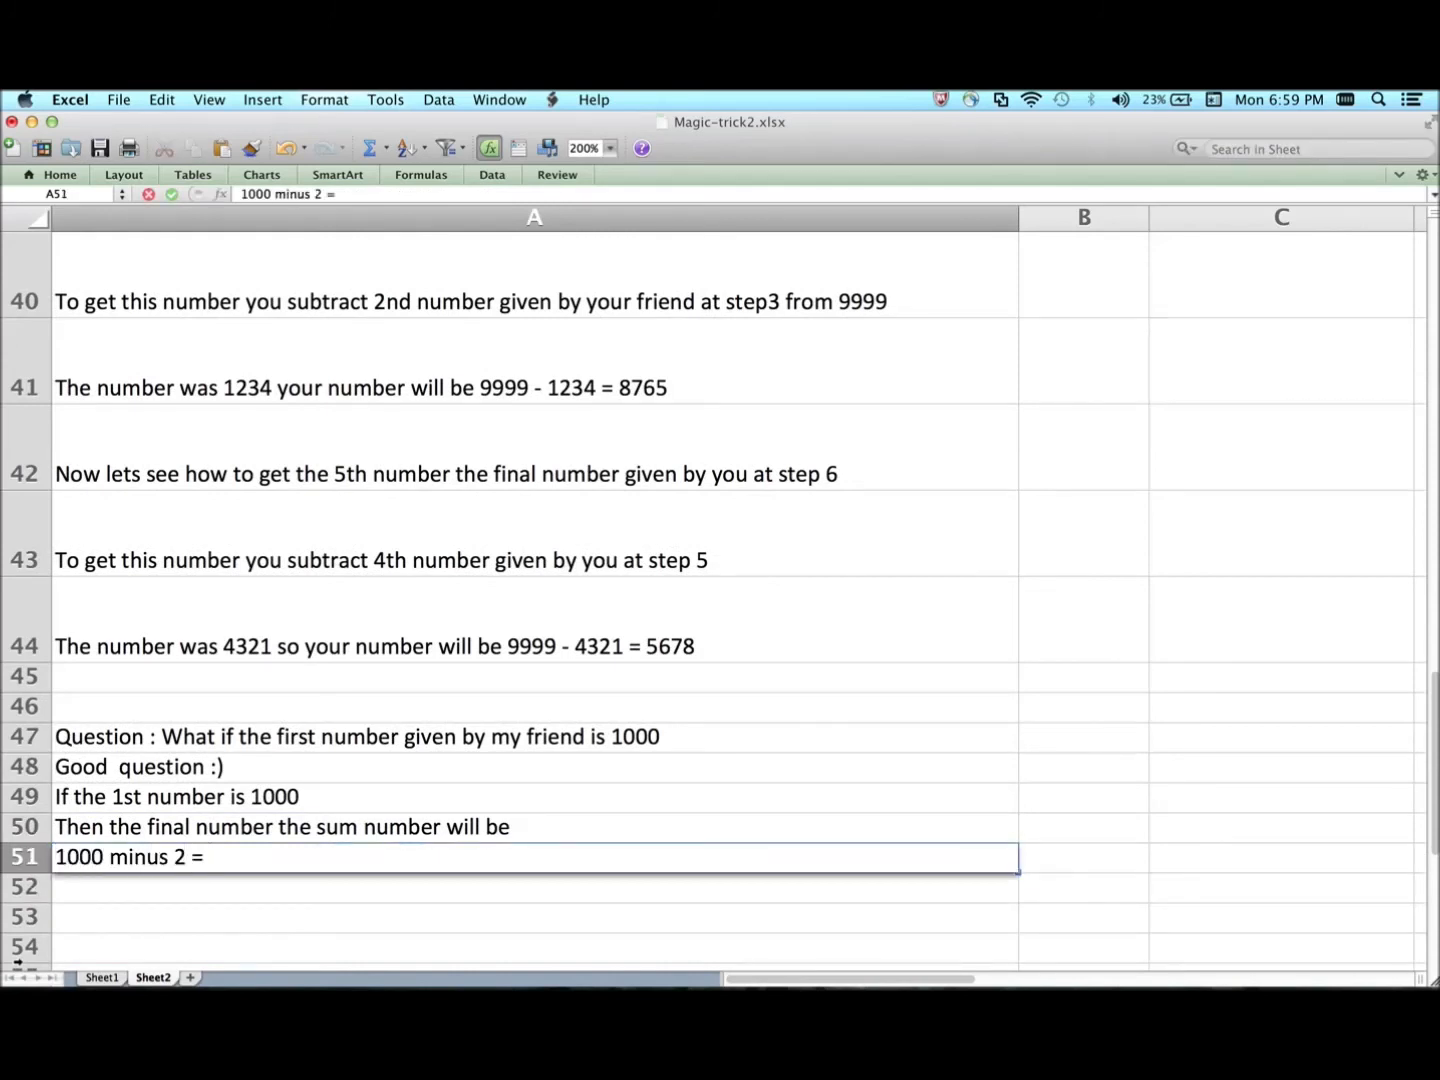
{"action": "type", "text": "998"}
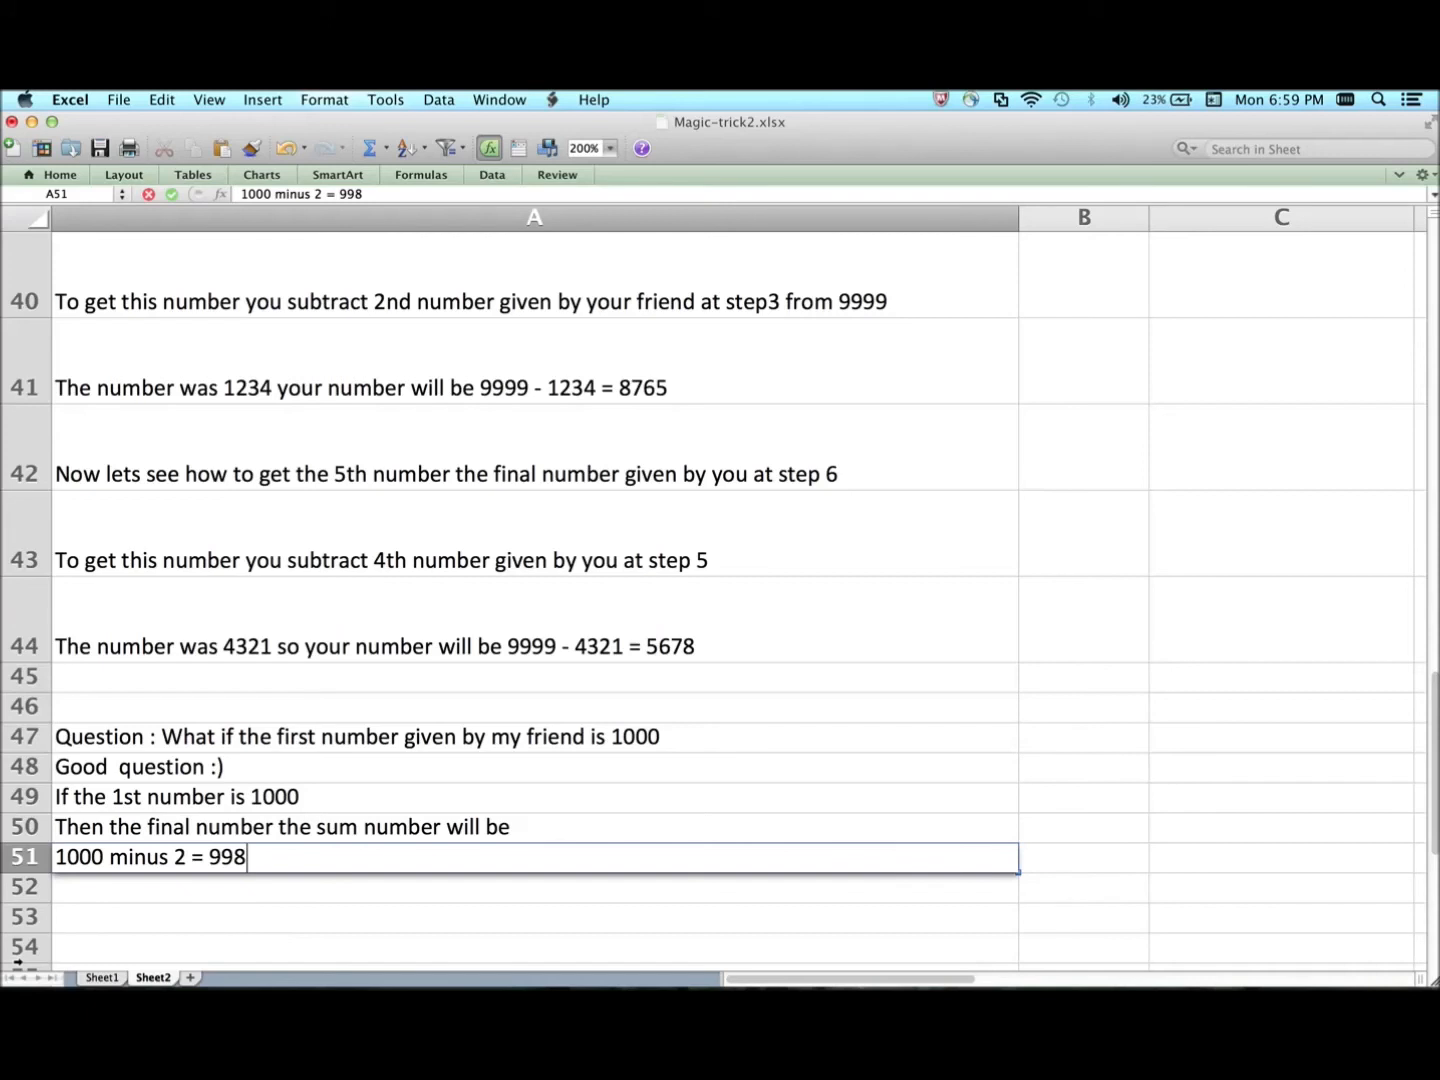
{"action": "type", "text": "write it as 0"}
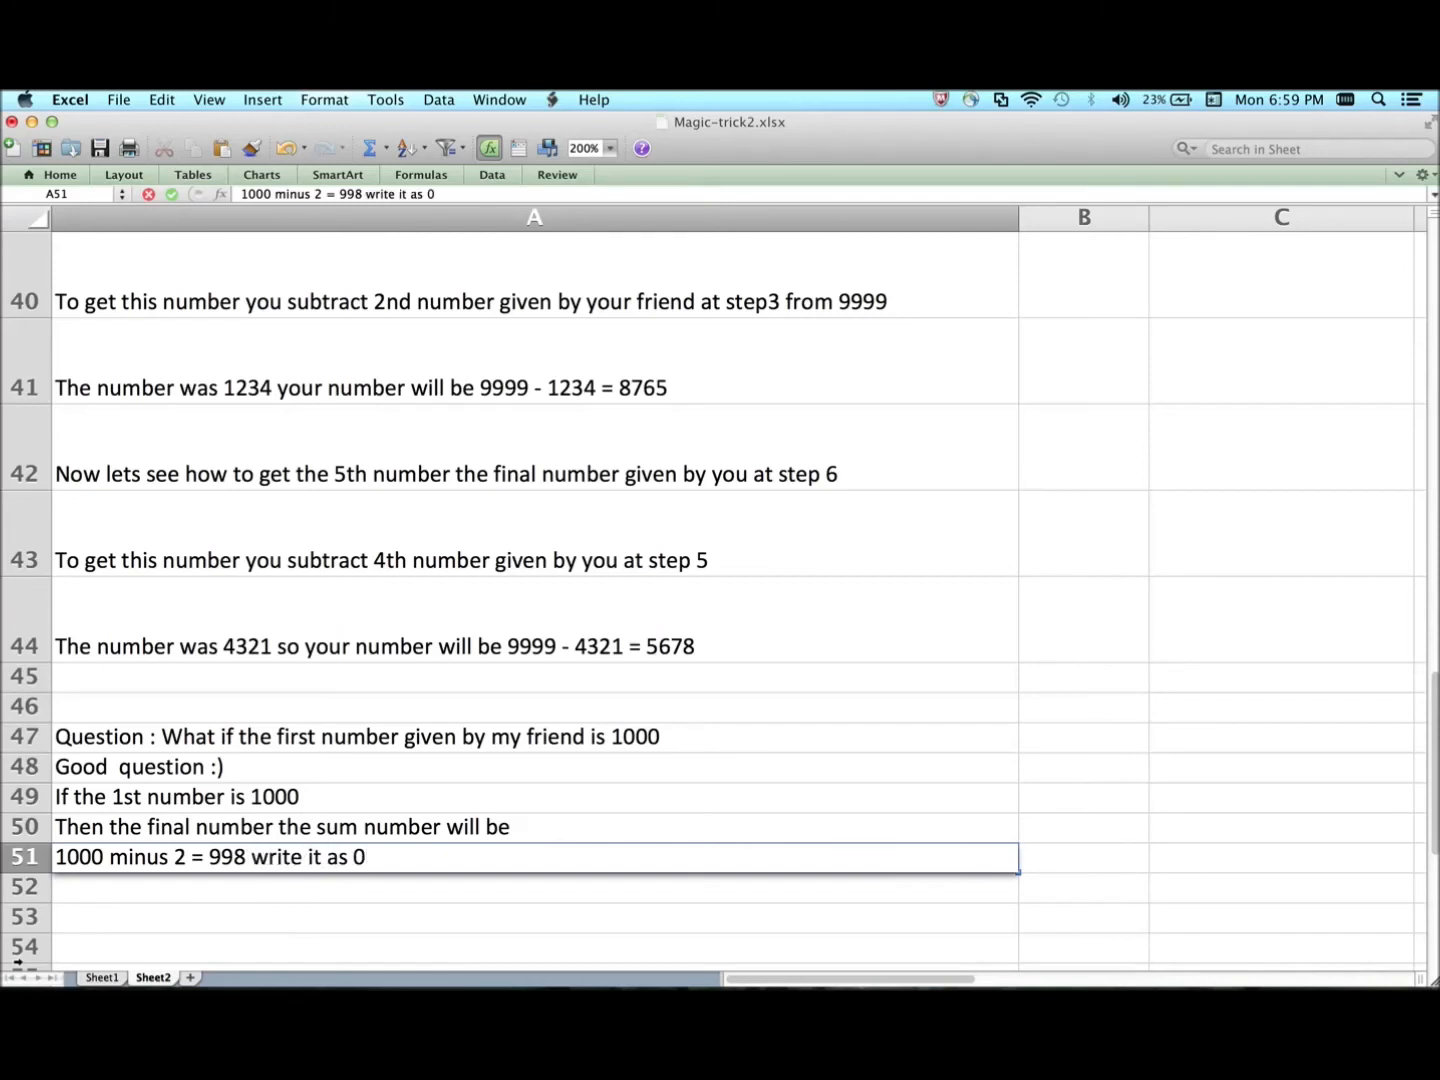
{"action": "type", "text": "998 and then"}
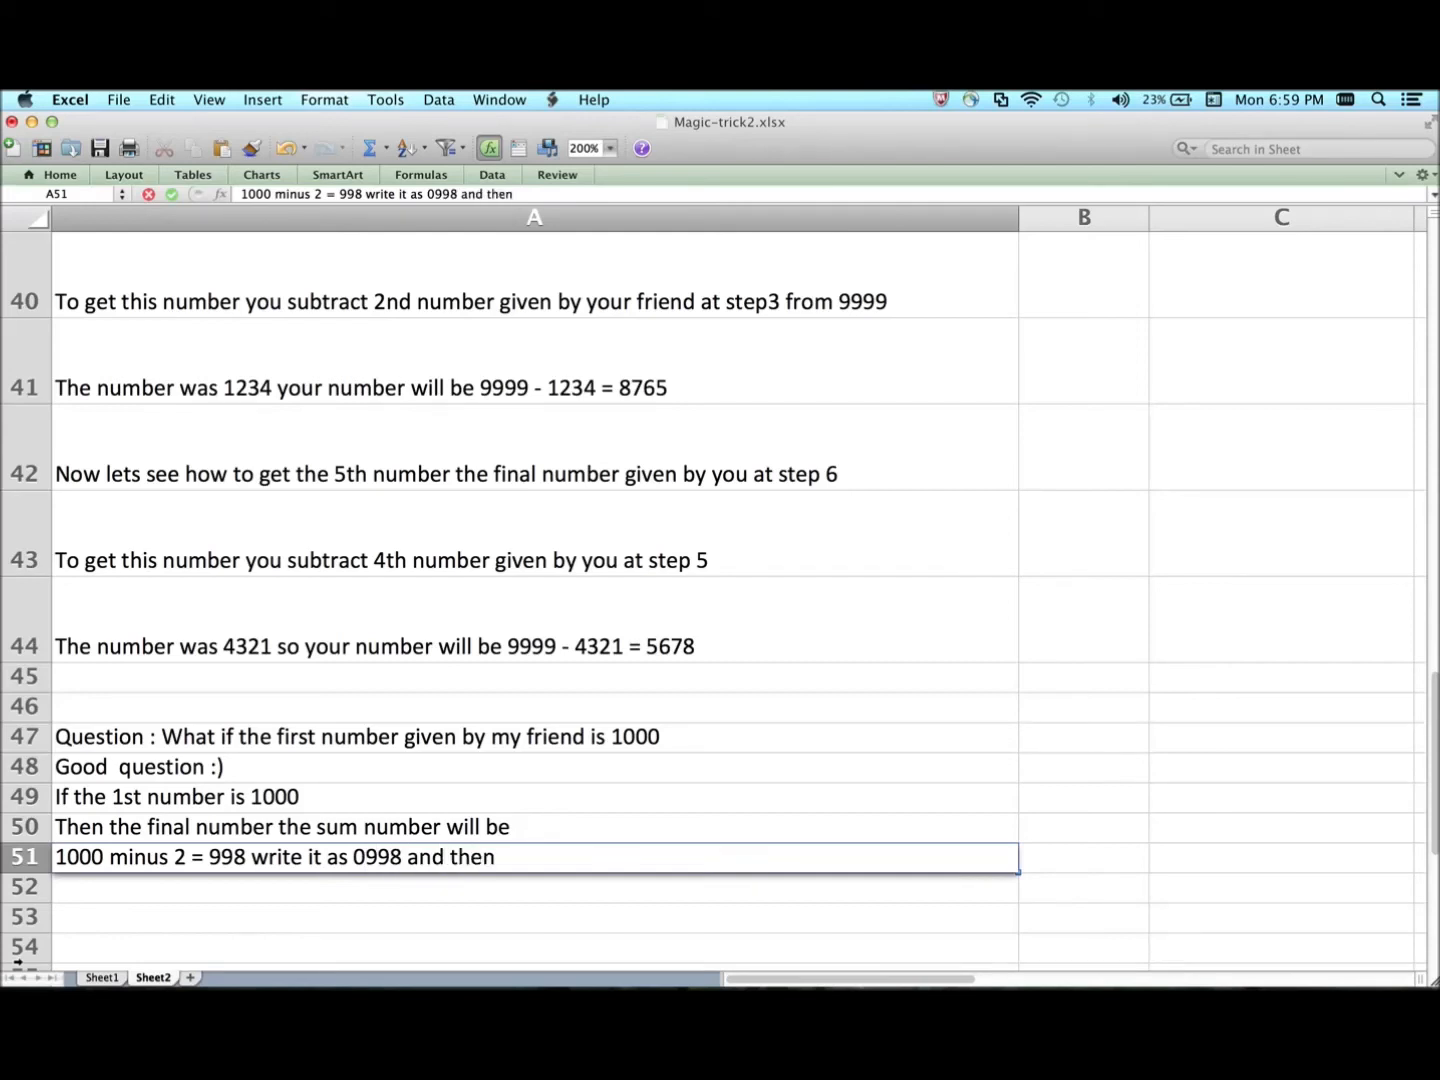
{"action": "type", "text": "prefix"}
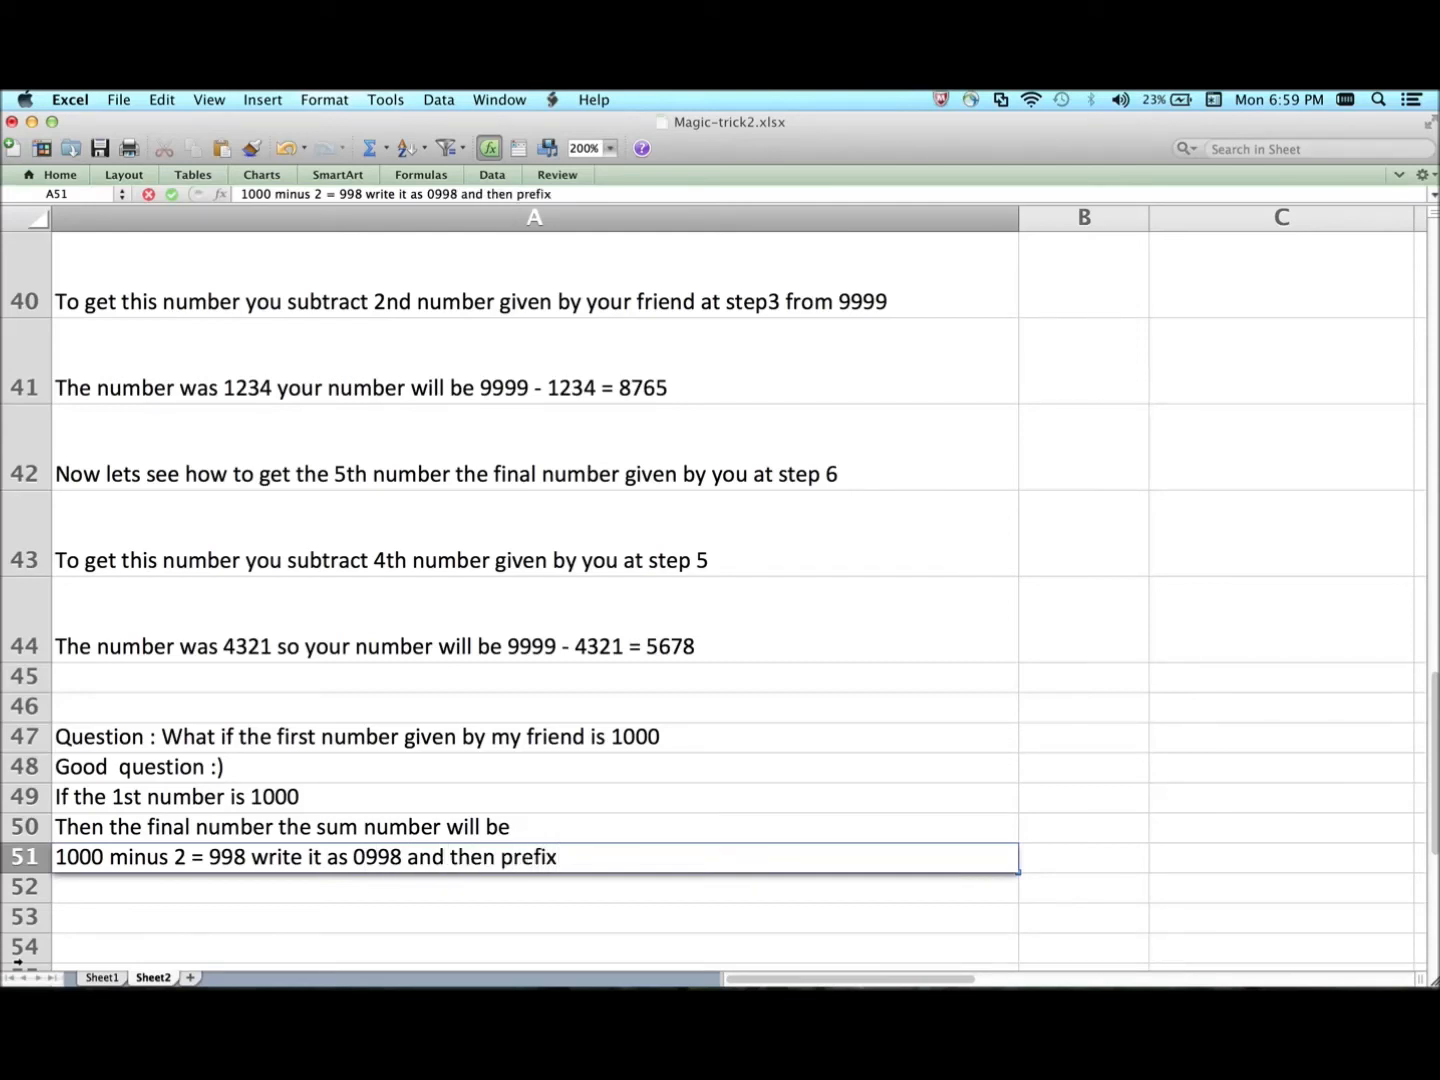